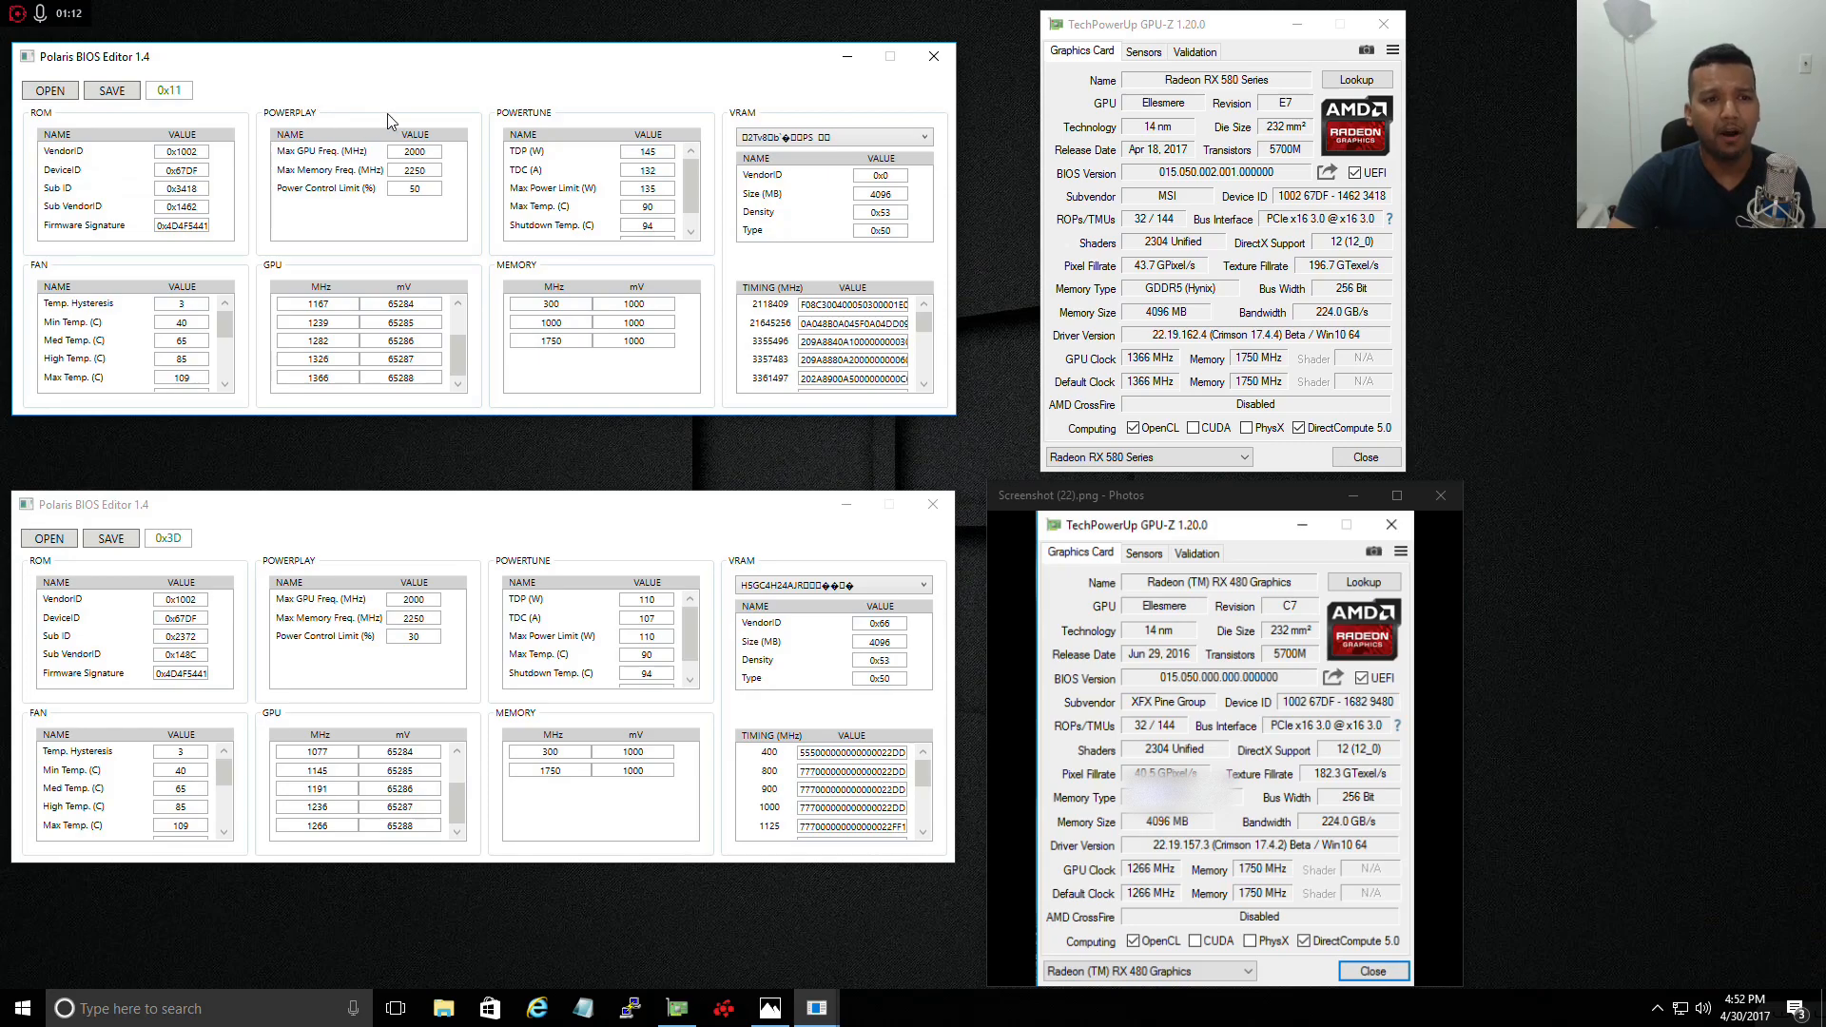
mouse_move(605, 86)
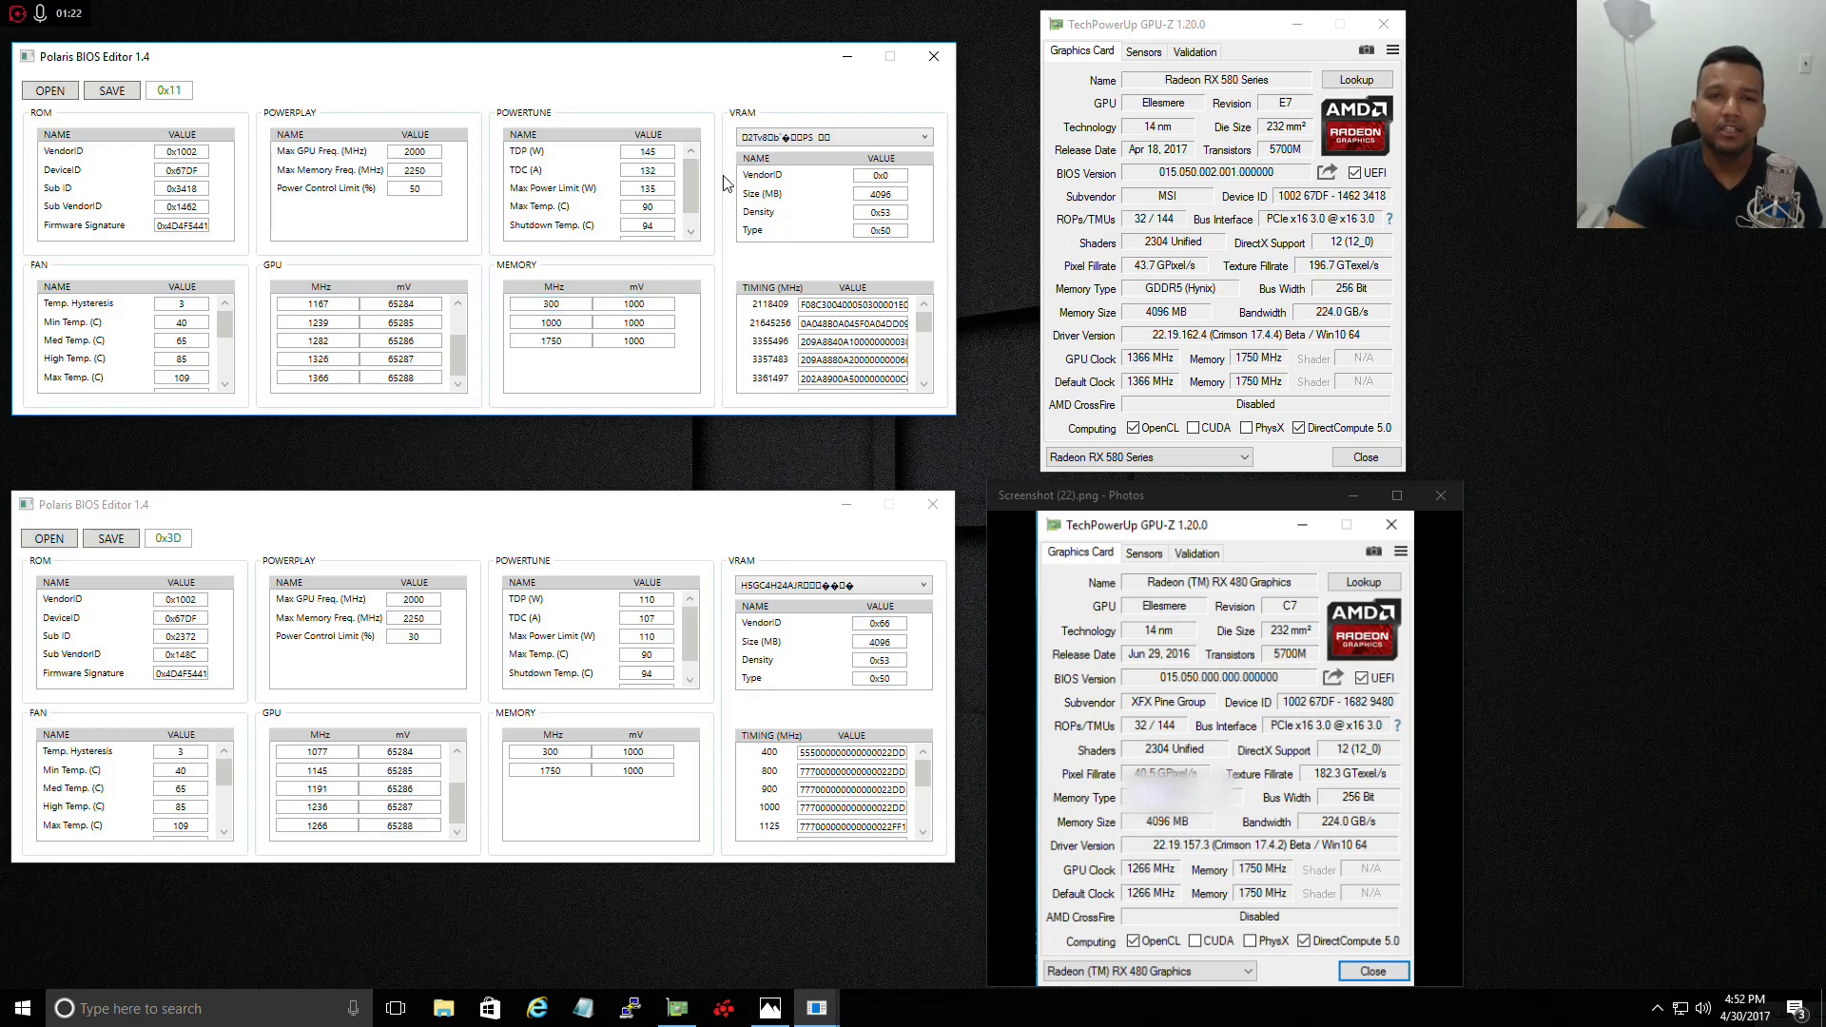
mouse_move(743, 71)
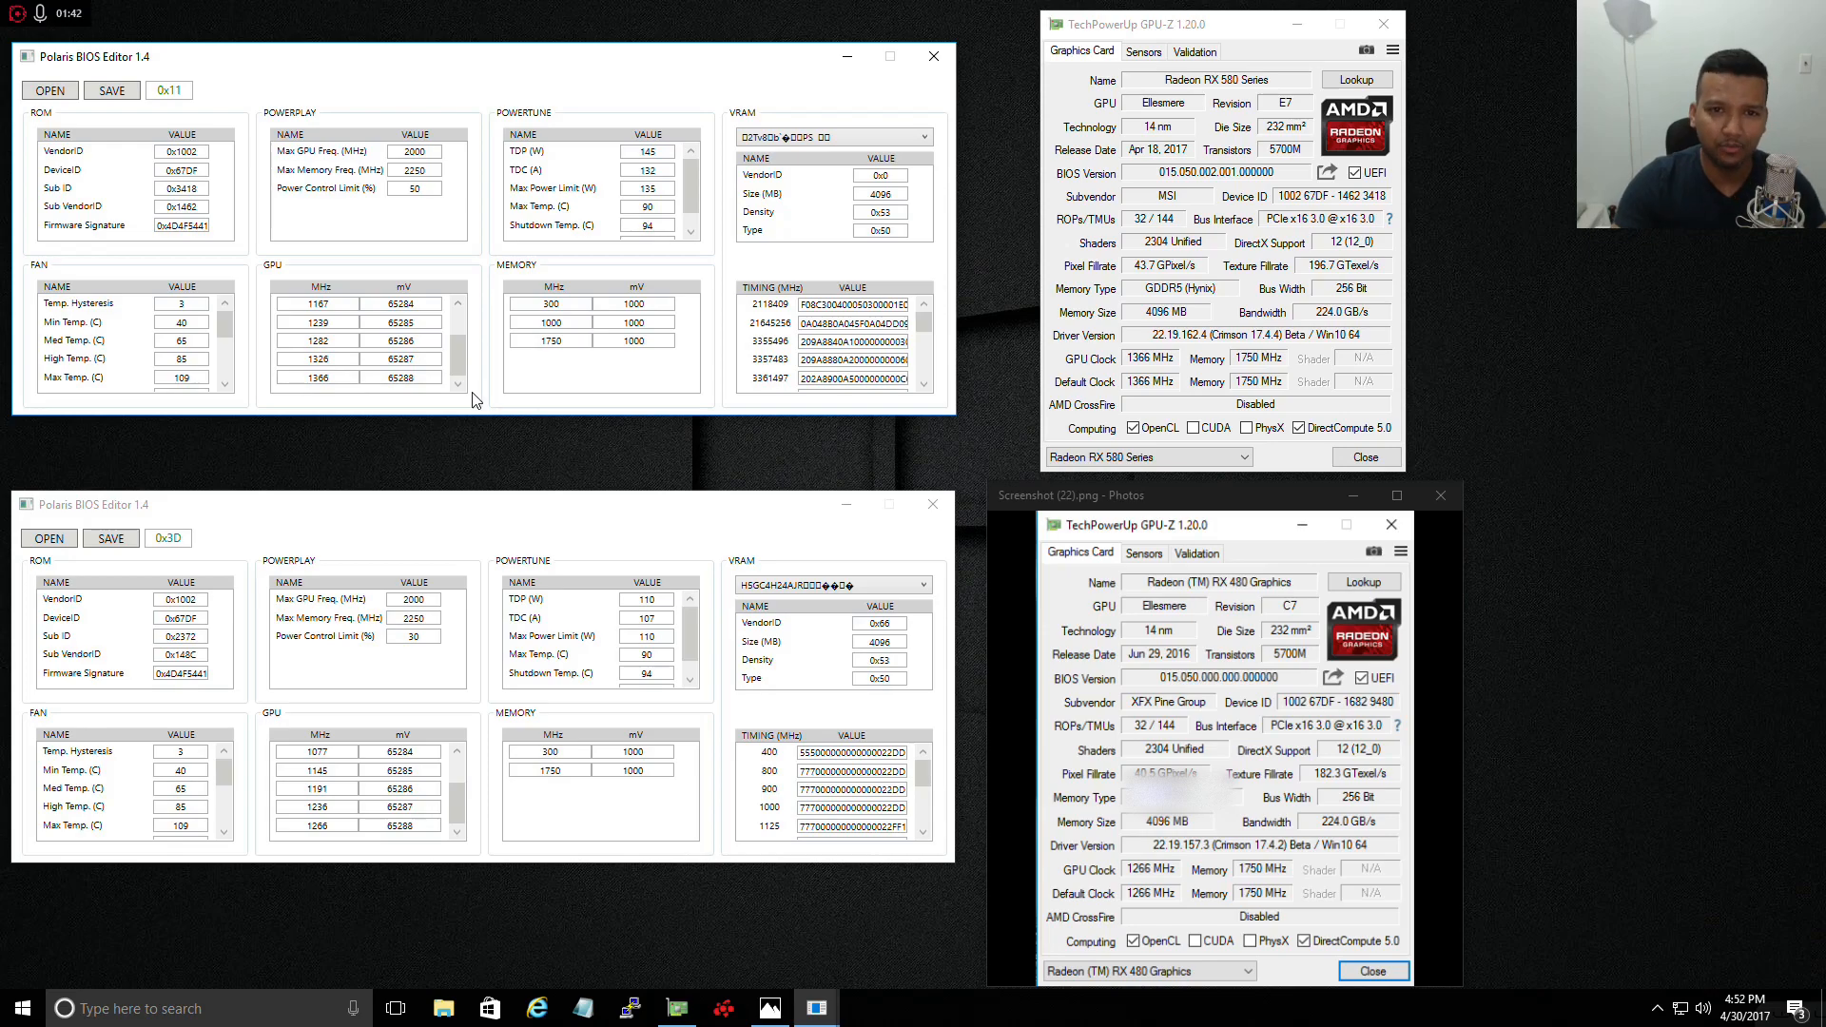
- Scroll the RX 580 PowerTune table to reveal the 105 °C Hotspot Temp beside the 94 °C shutdown limit
left_click(881, 194)
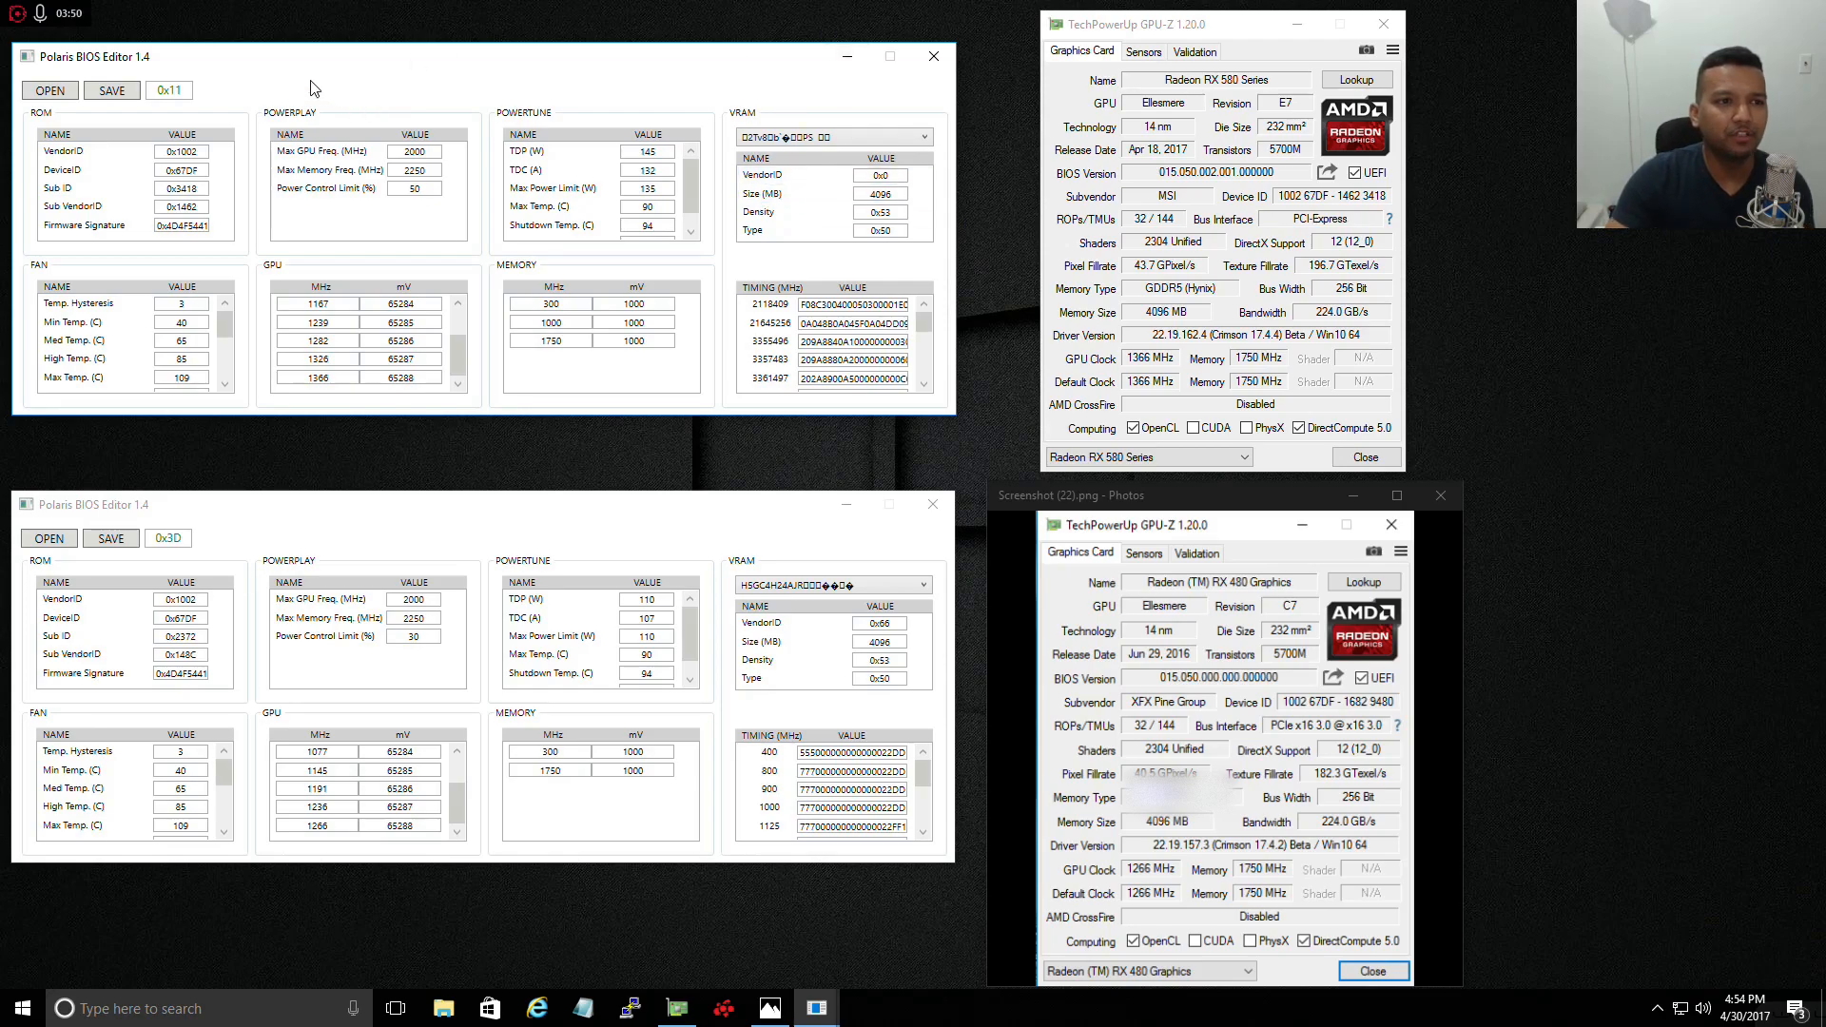
mouse_move(228, 580)
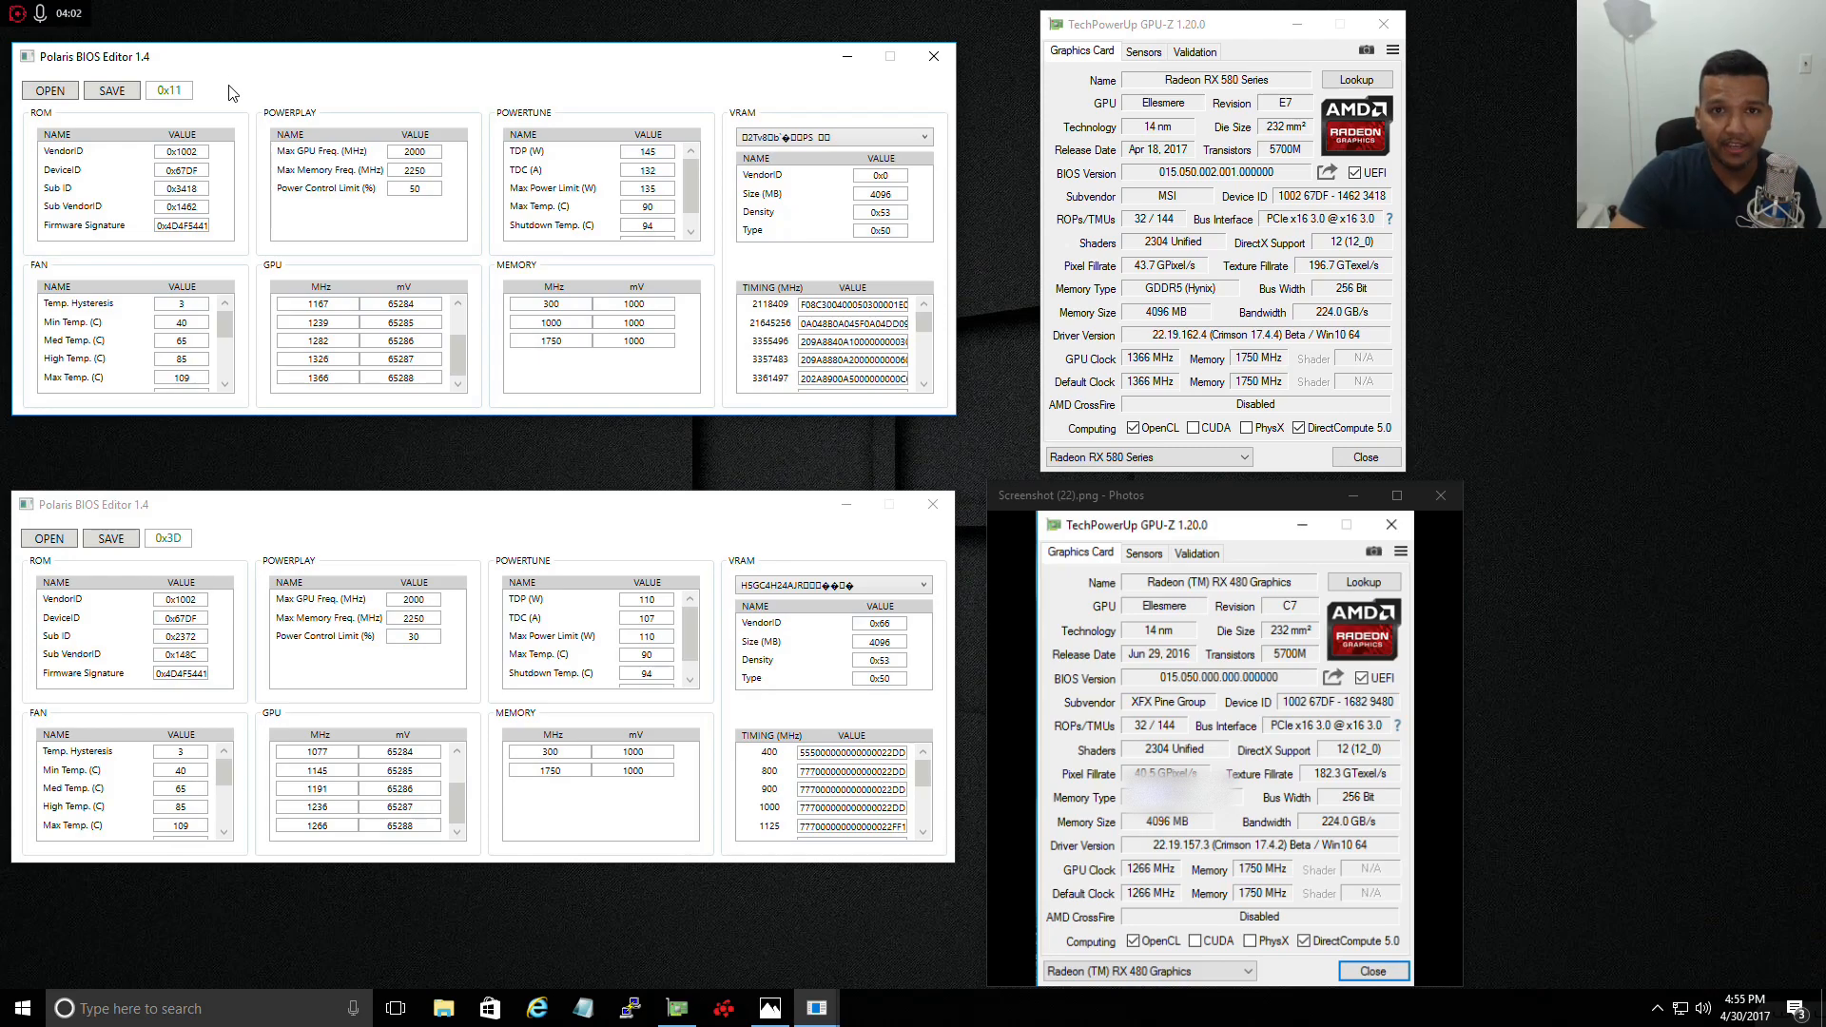
mouse_move(721, 12)
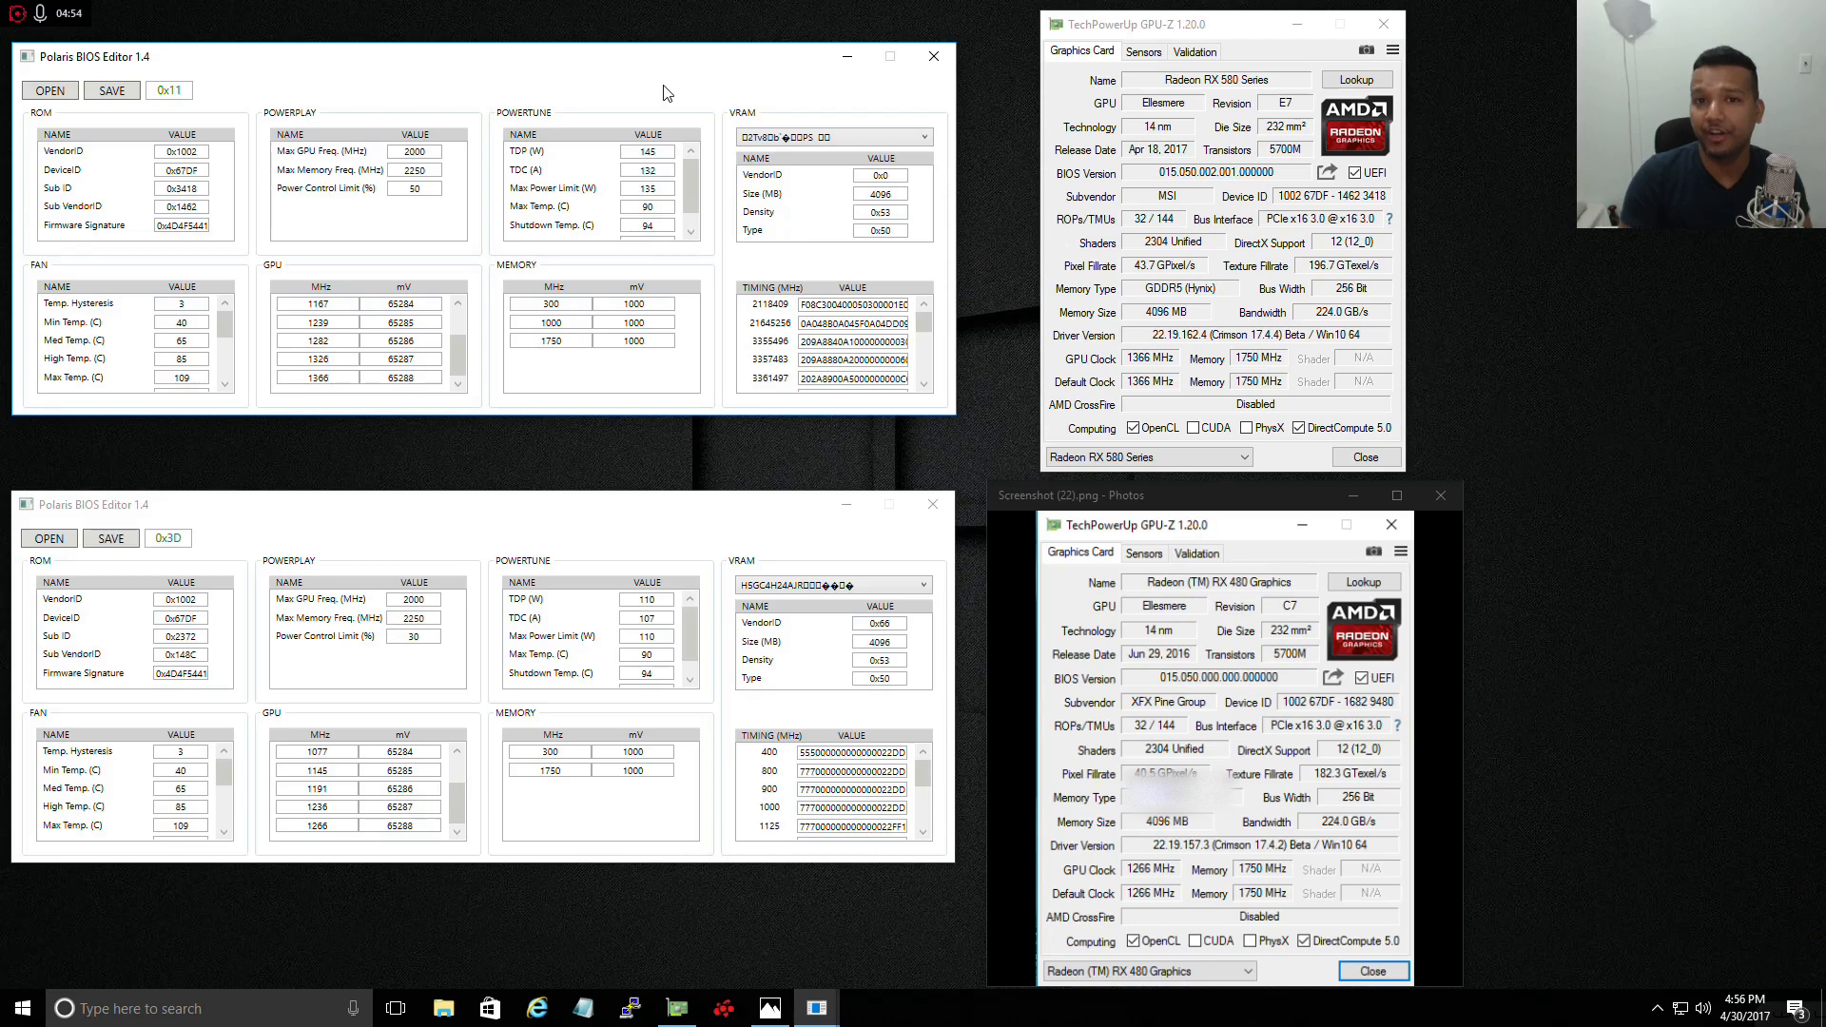
mouse_move(614, 127)
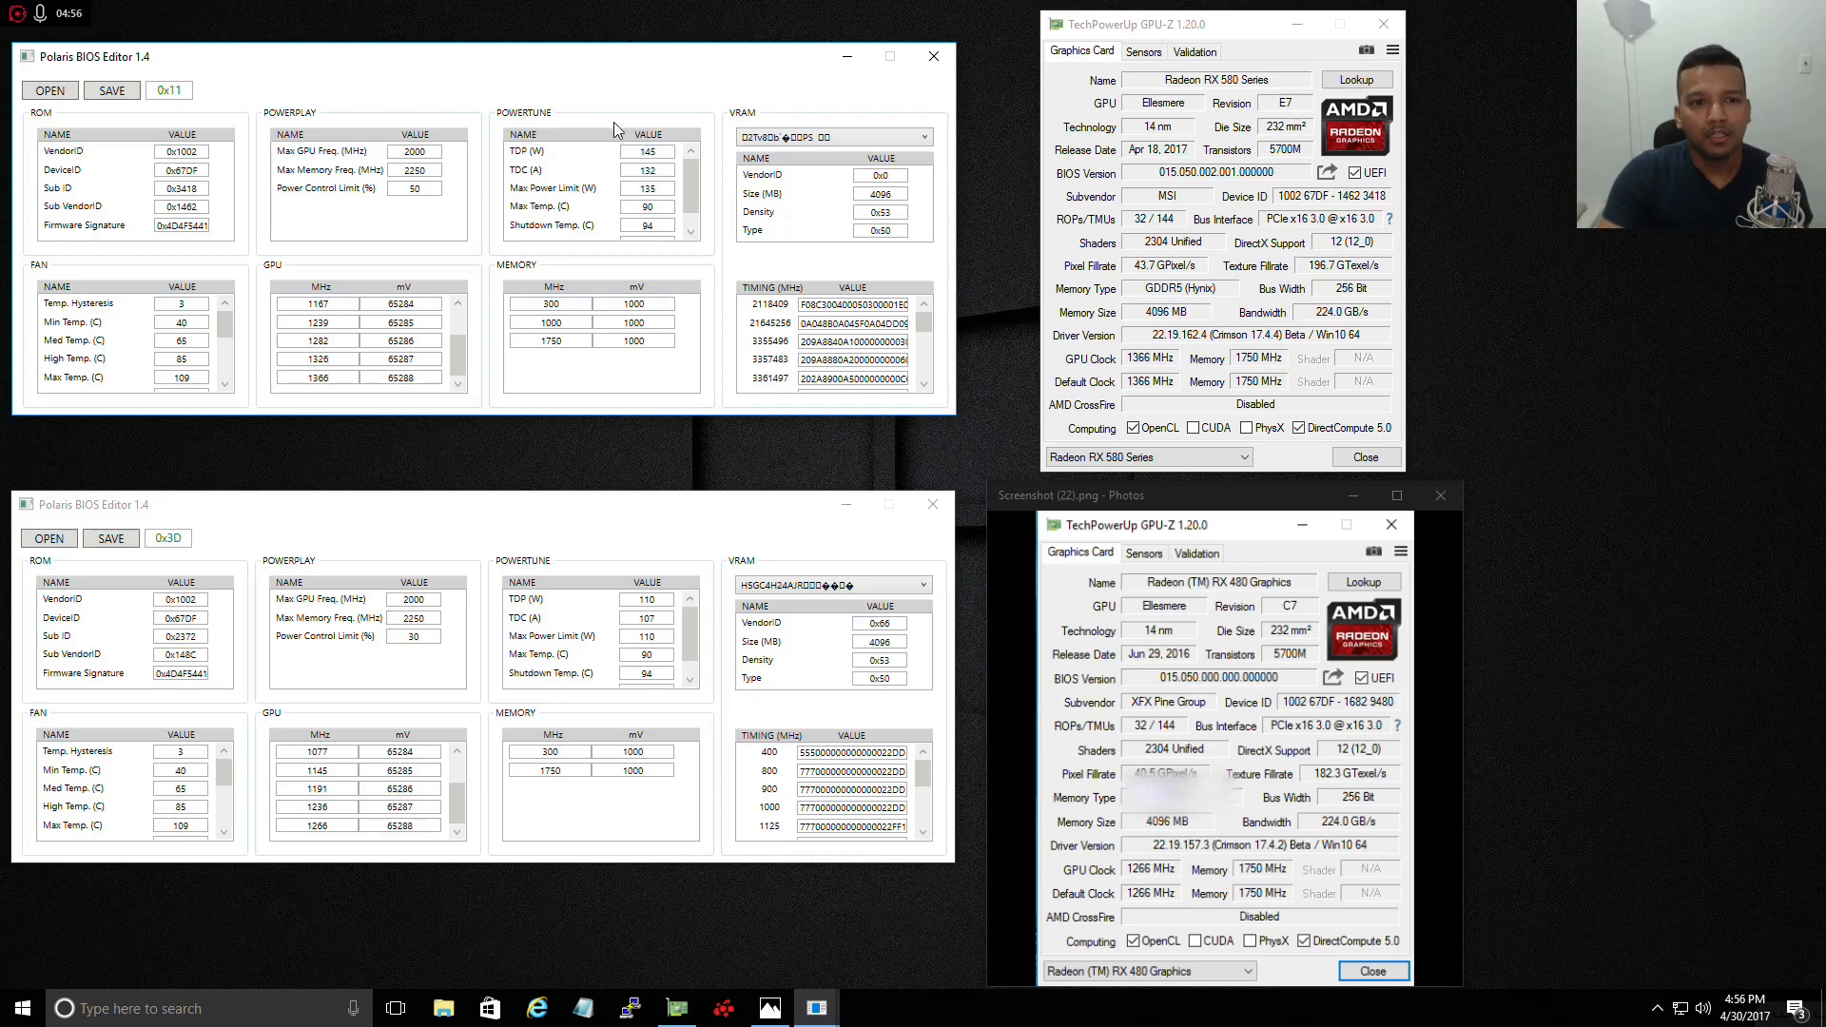
mouse_move(593, 569)
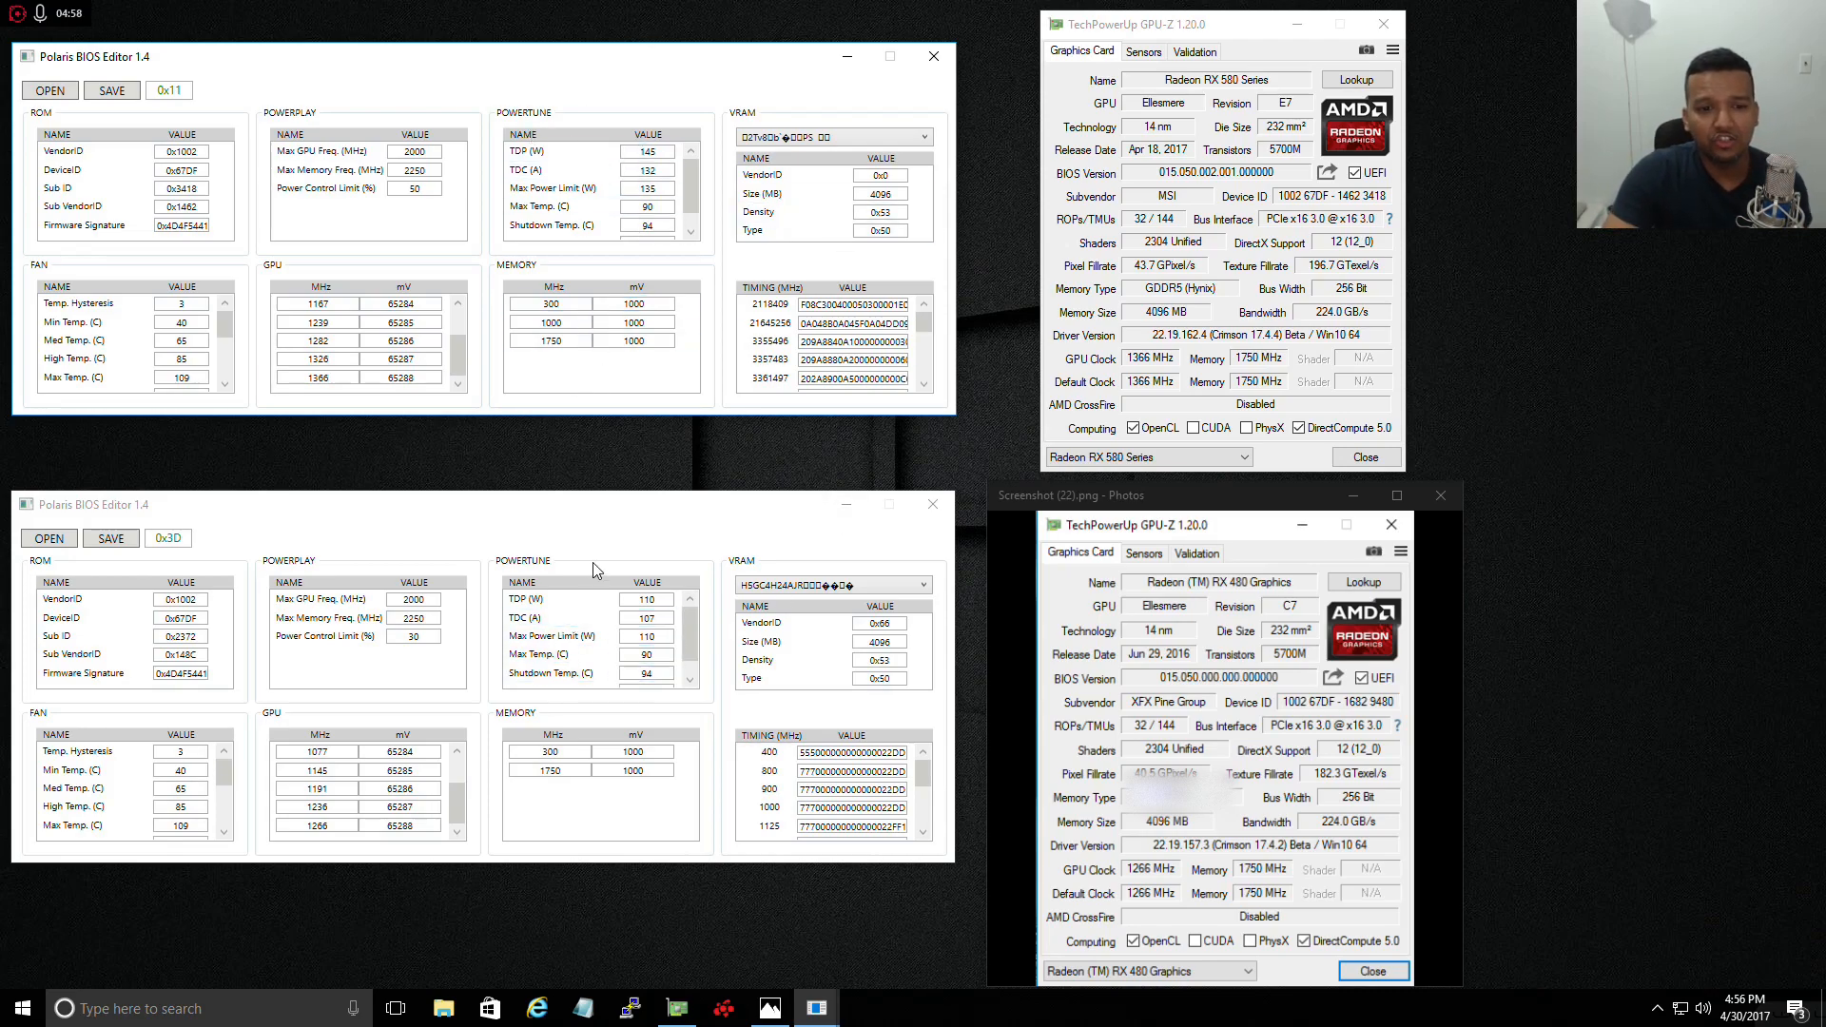
mouse_move(500, 631)
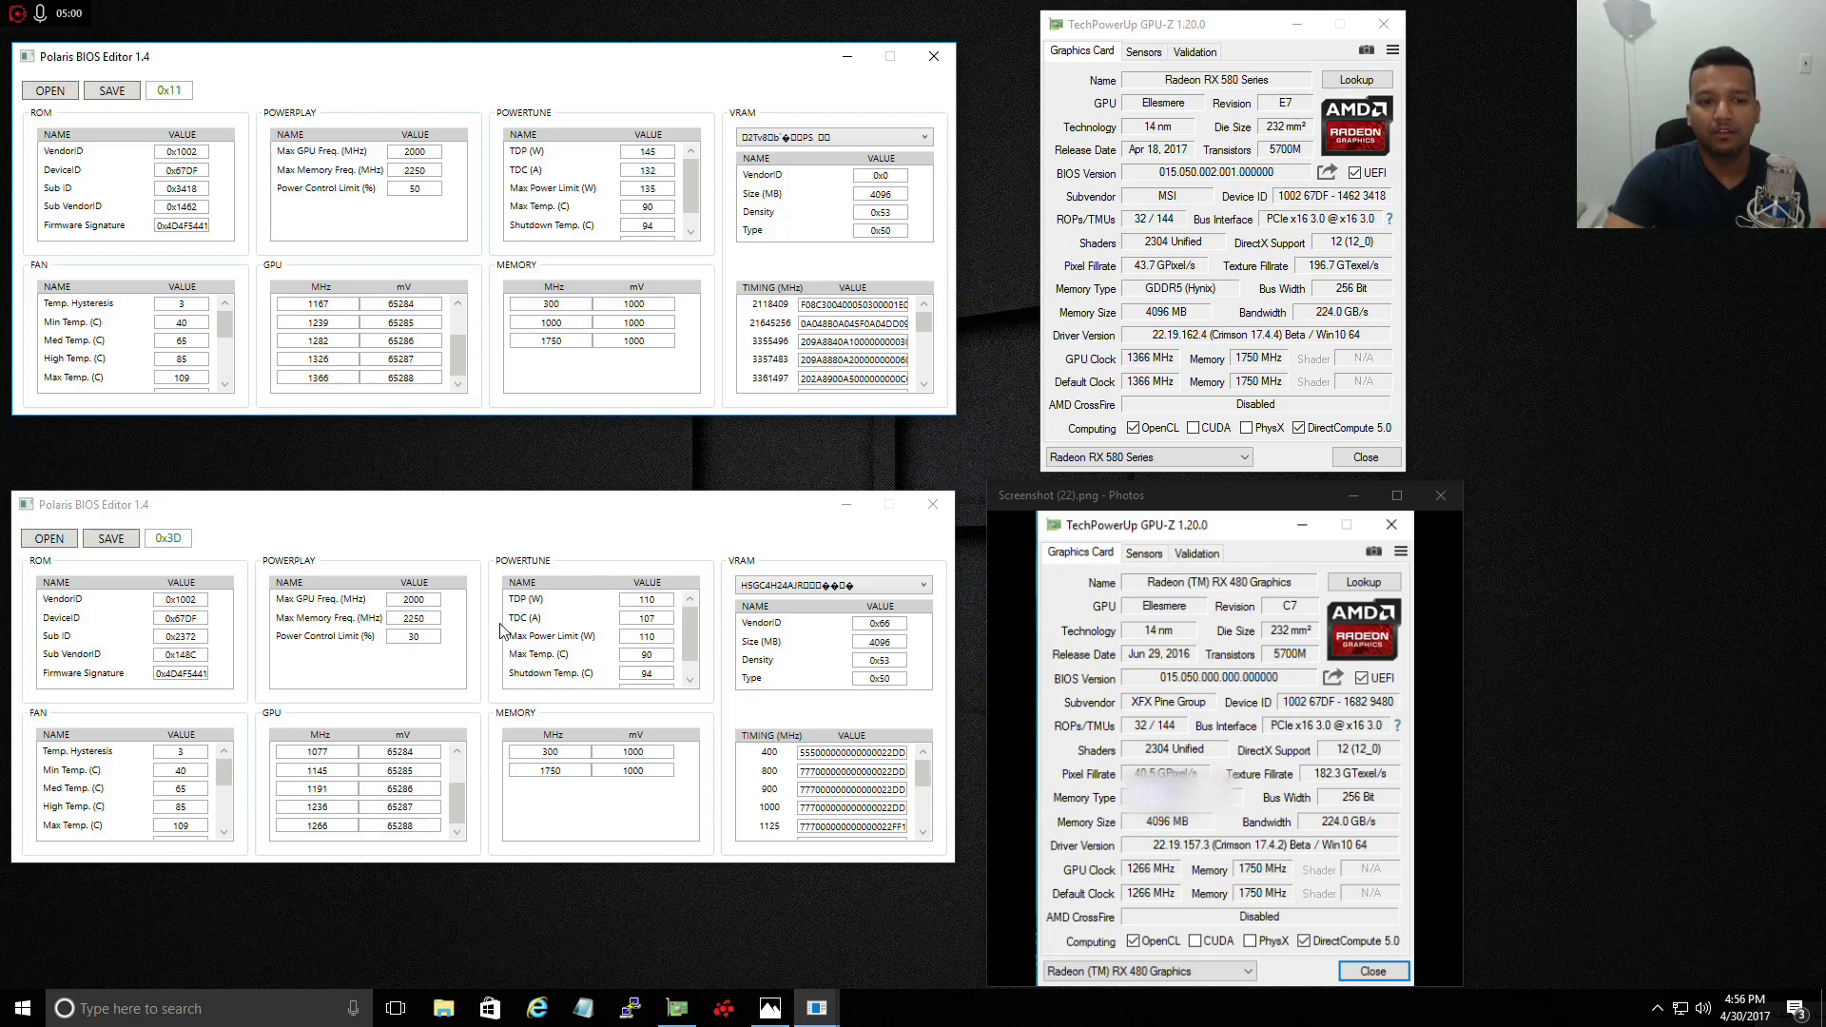
left_click(645, 600)
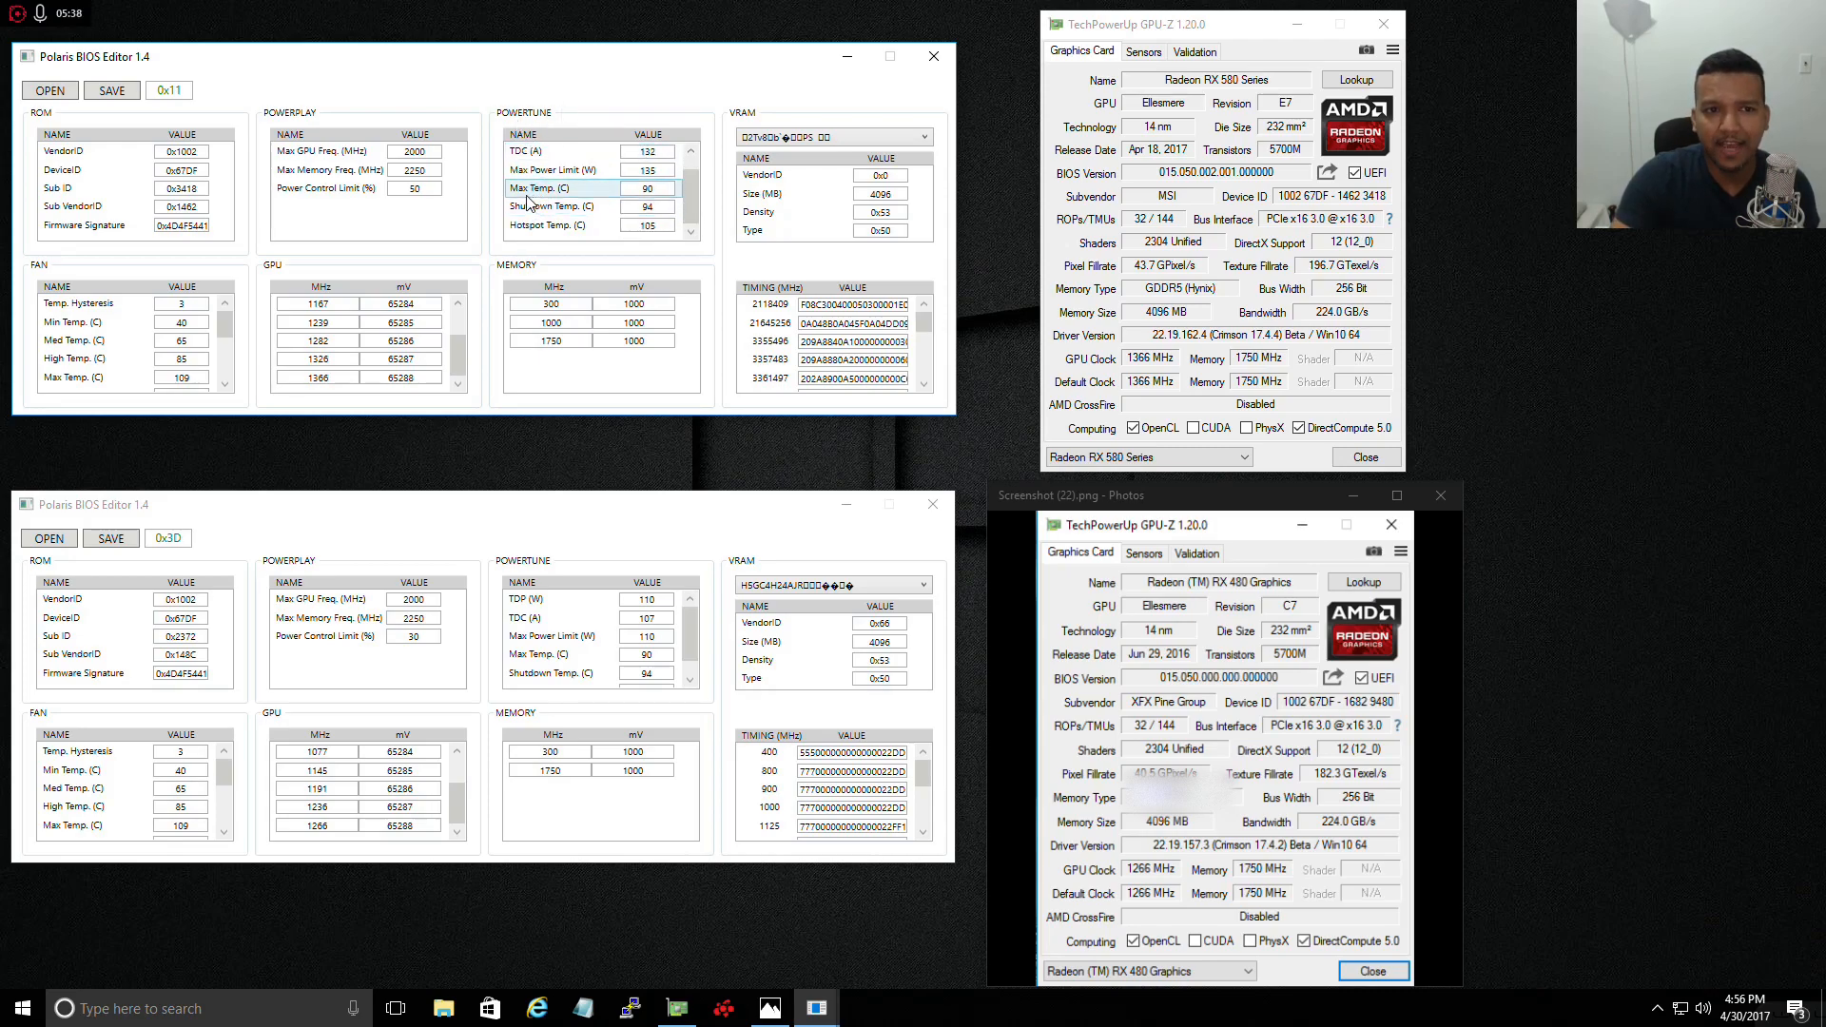
- Scroll the RX 480 PowerTune table to show its matching 105 °C Hotspot Temp
left_click(648, 188)
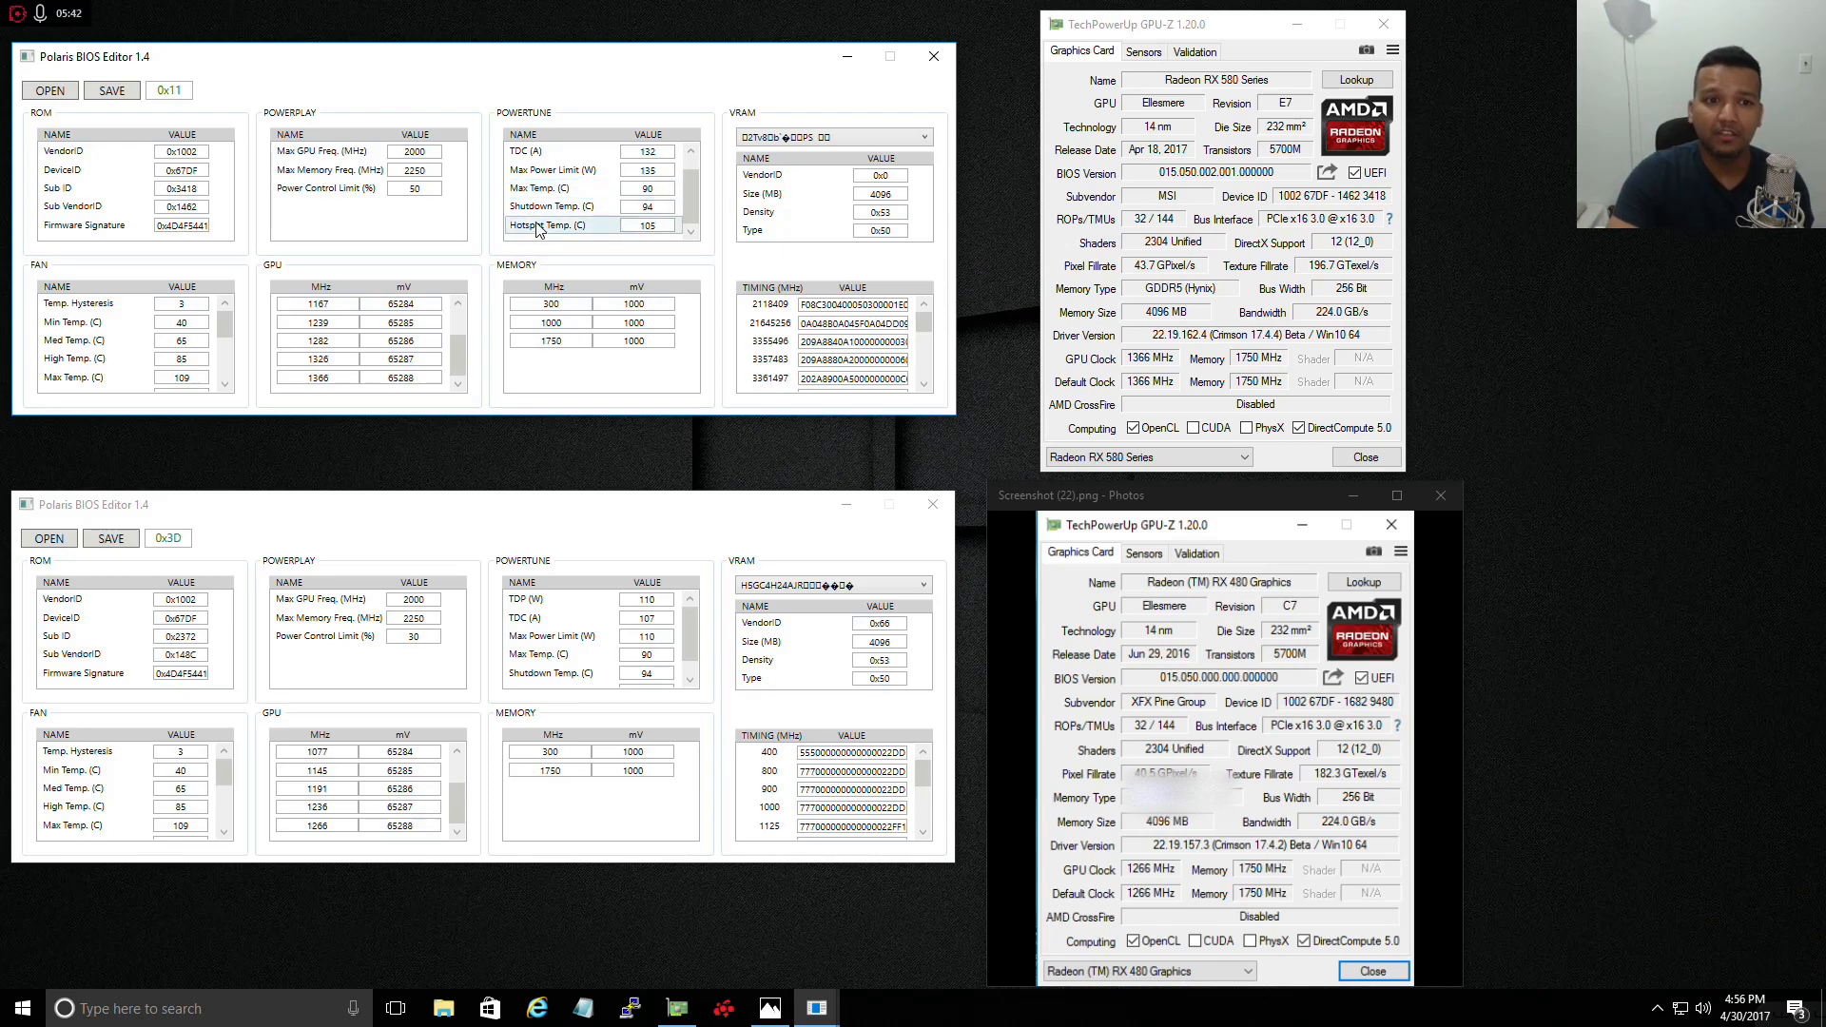
left_click(649, 205)
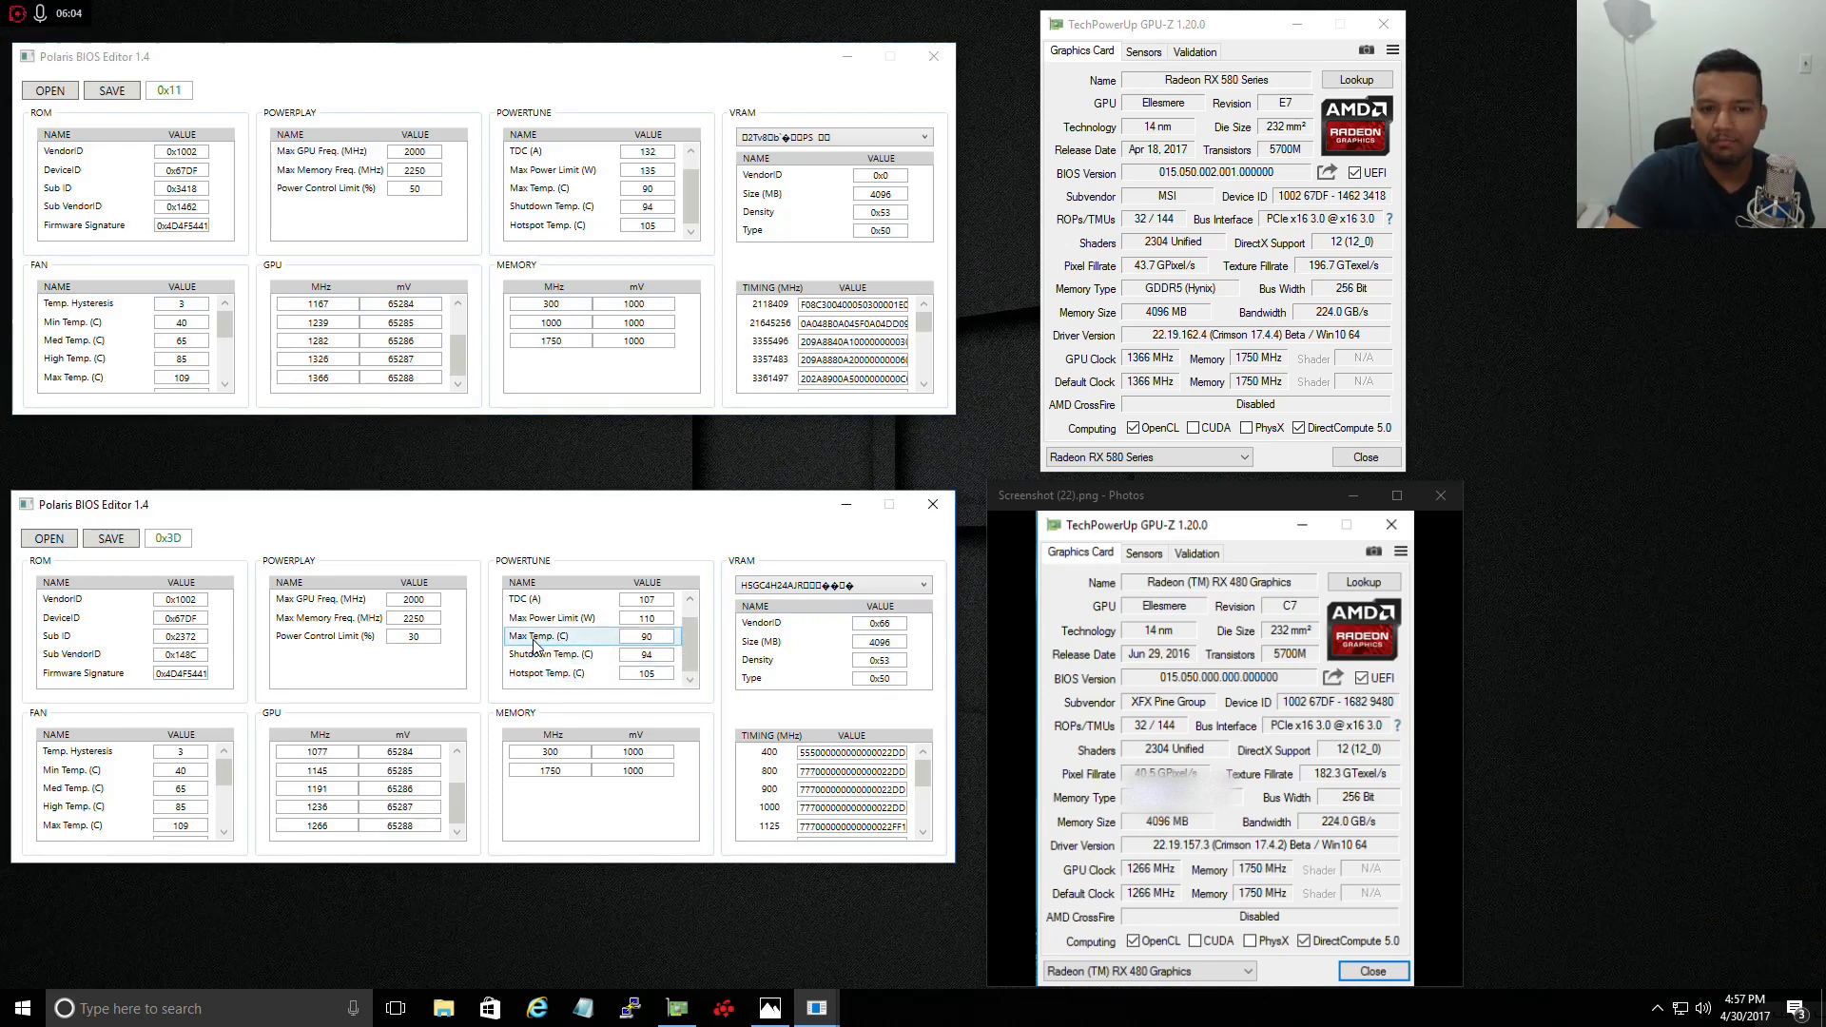
left_click(559, 653)
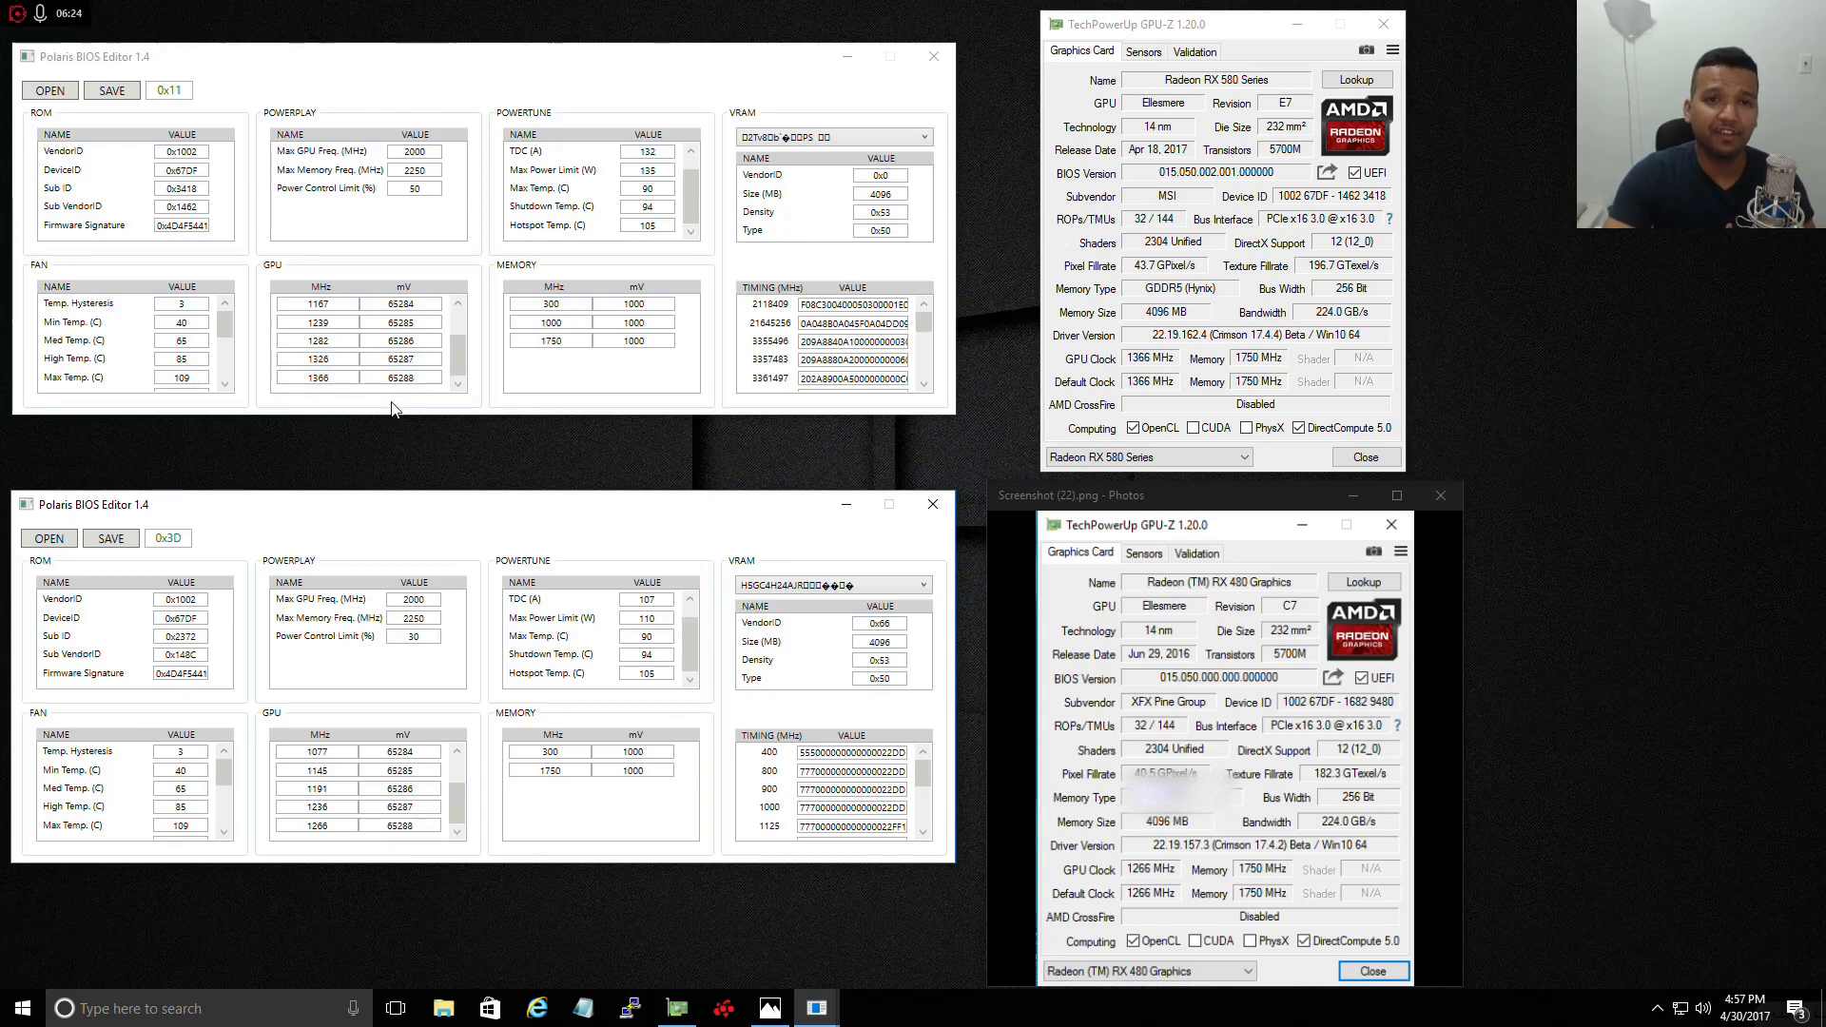
left_click(361, 376)
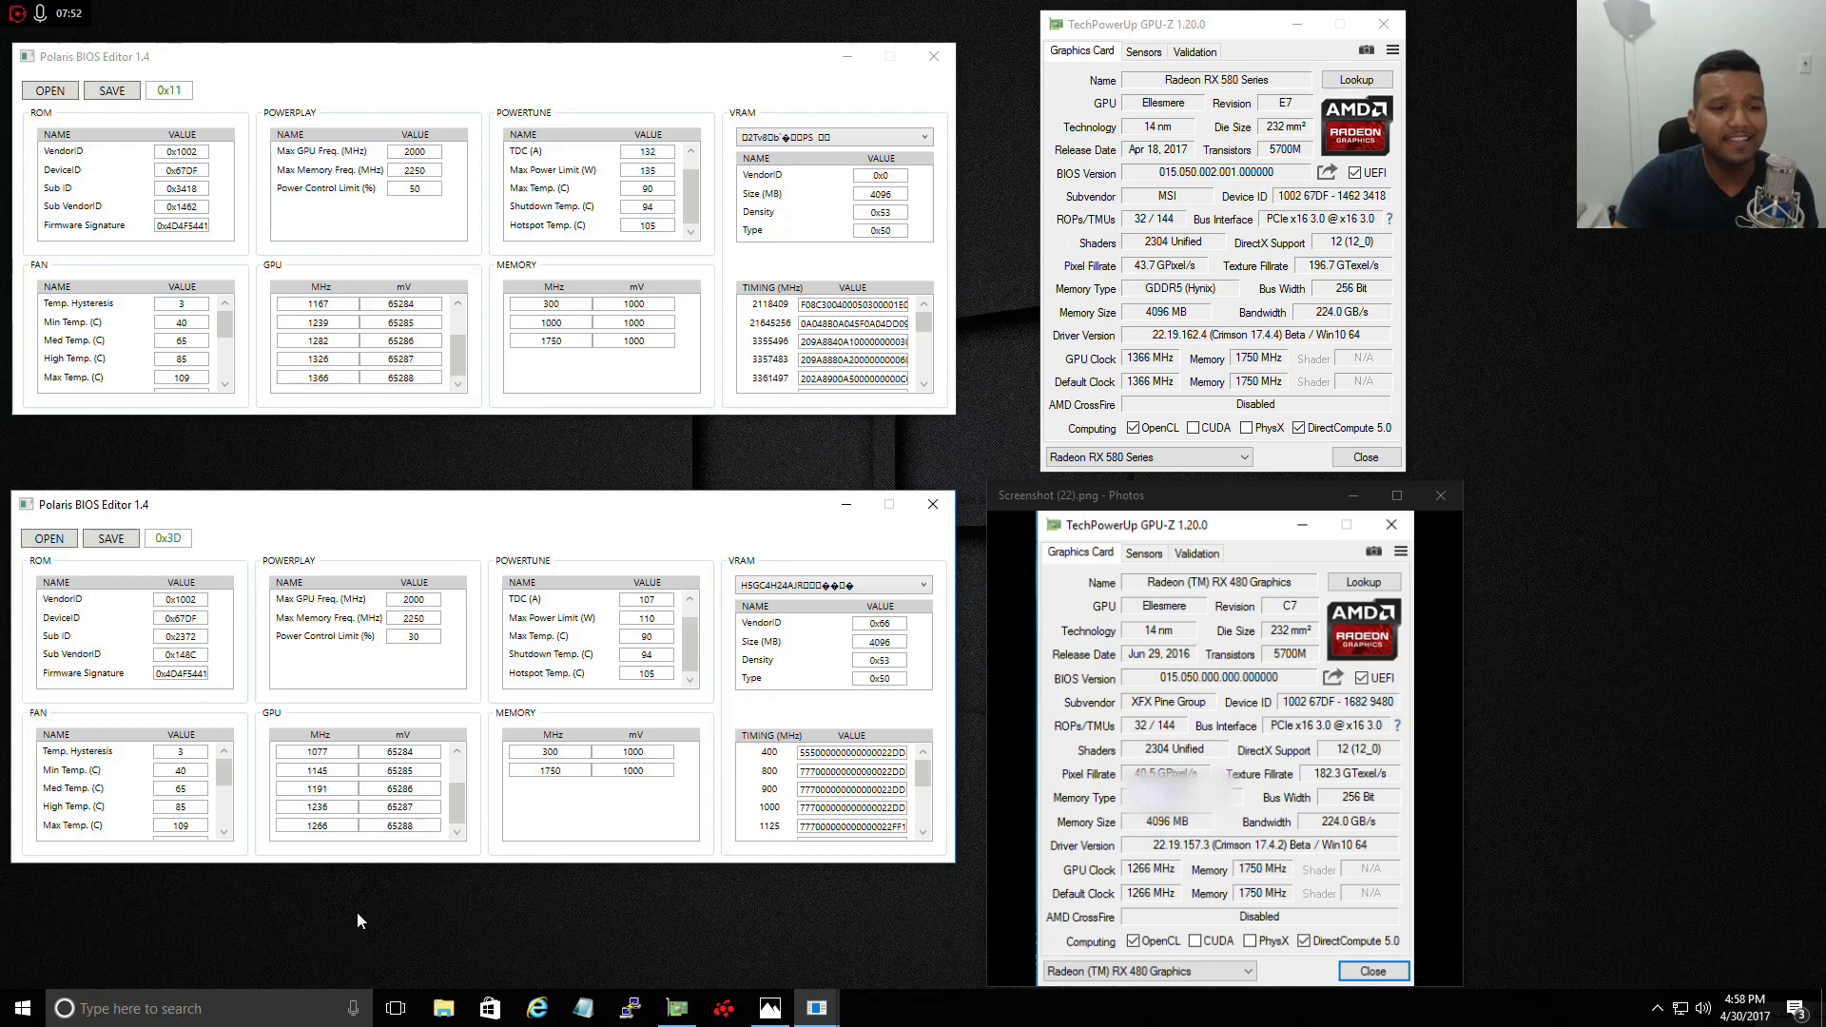
left_click(317, 824)
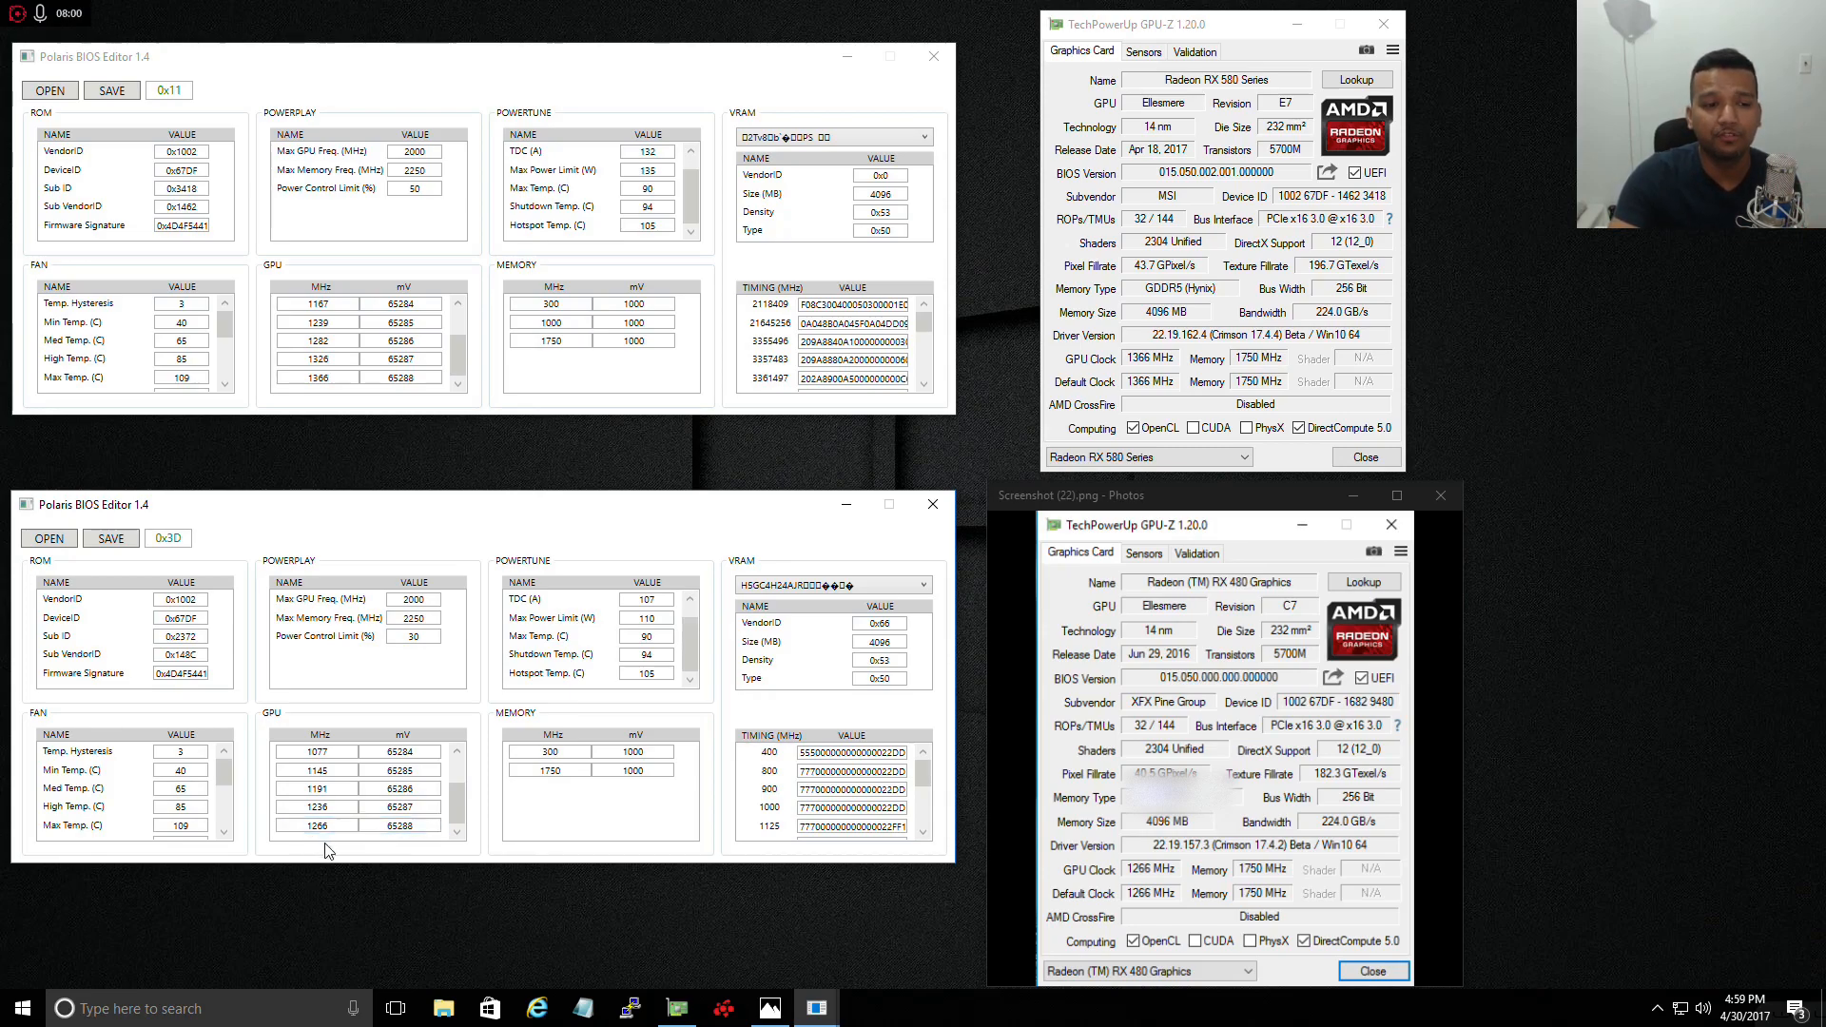
mouse_move(567, 911)
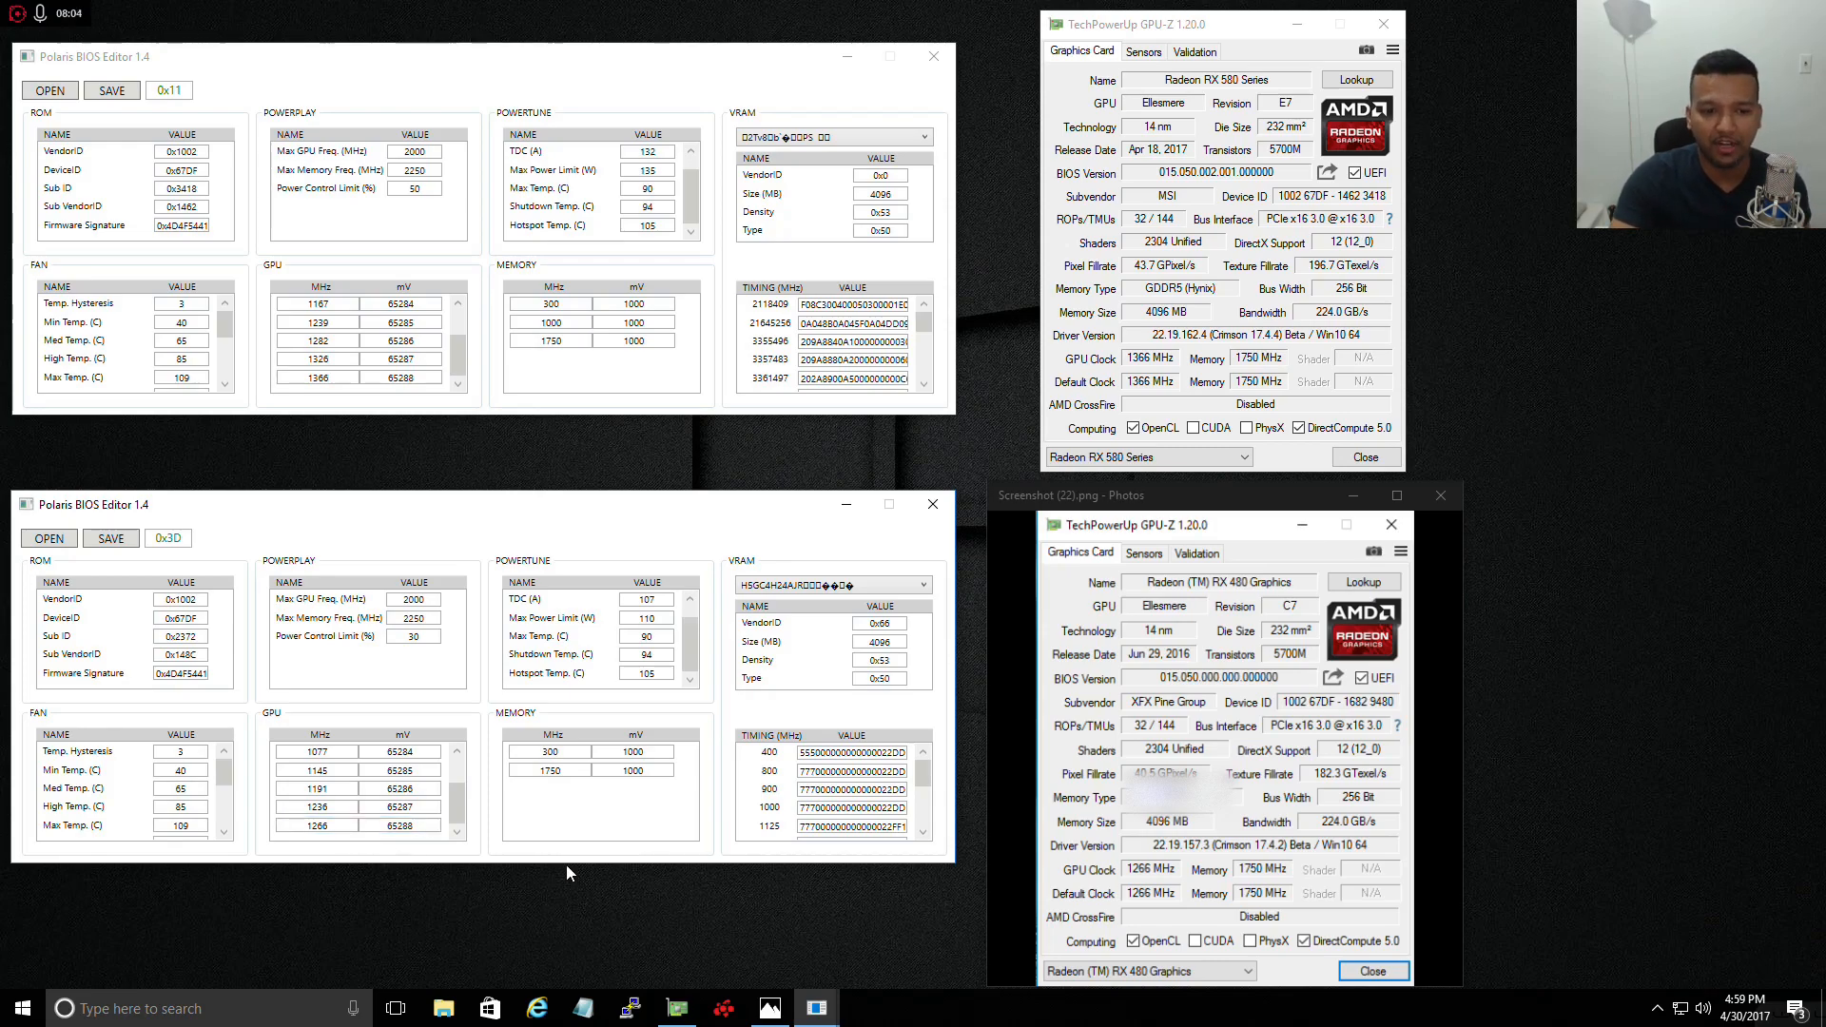
left_click(547, 770)
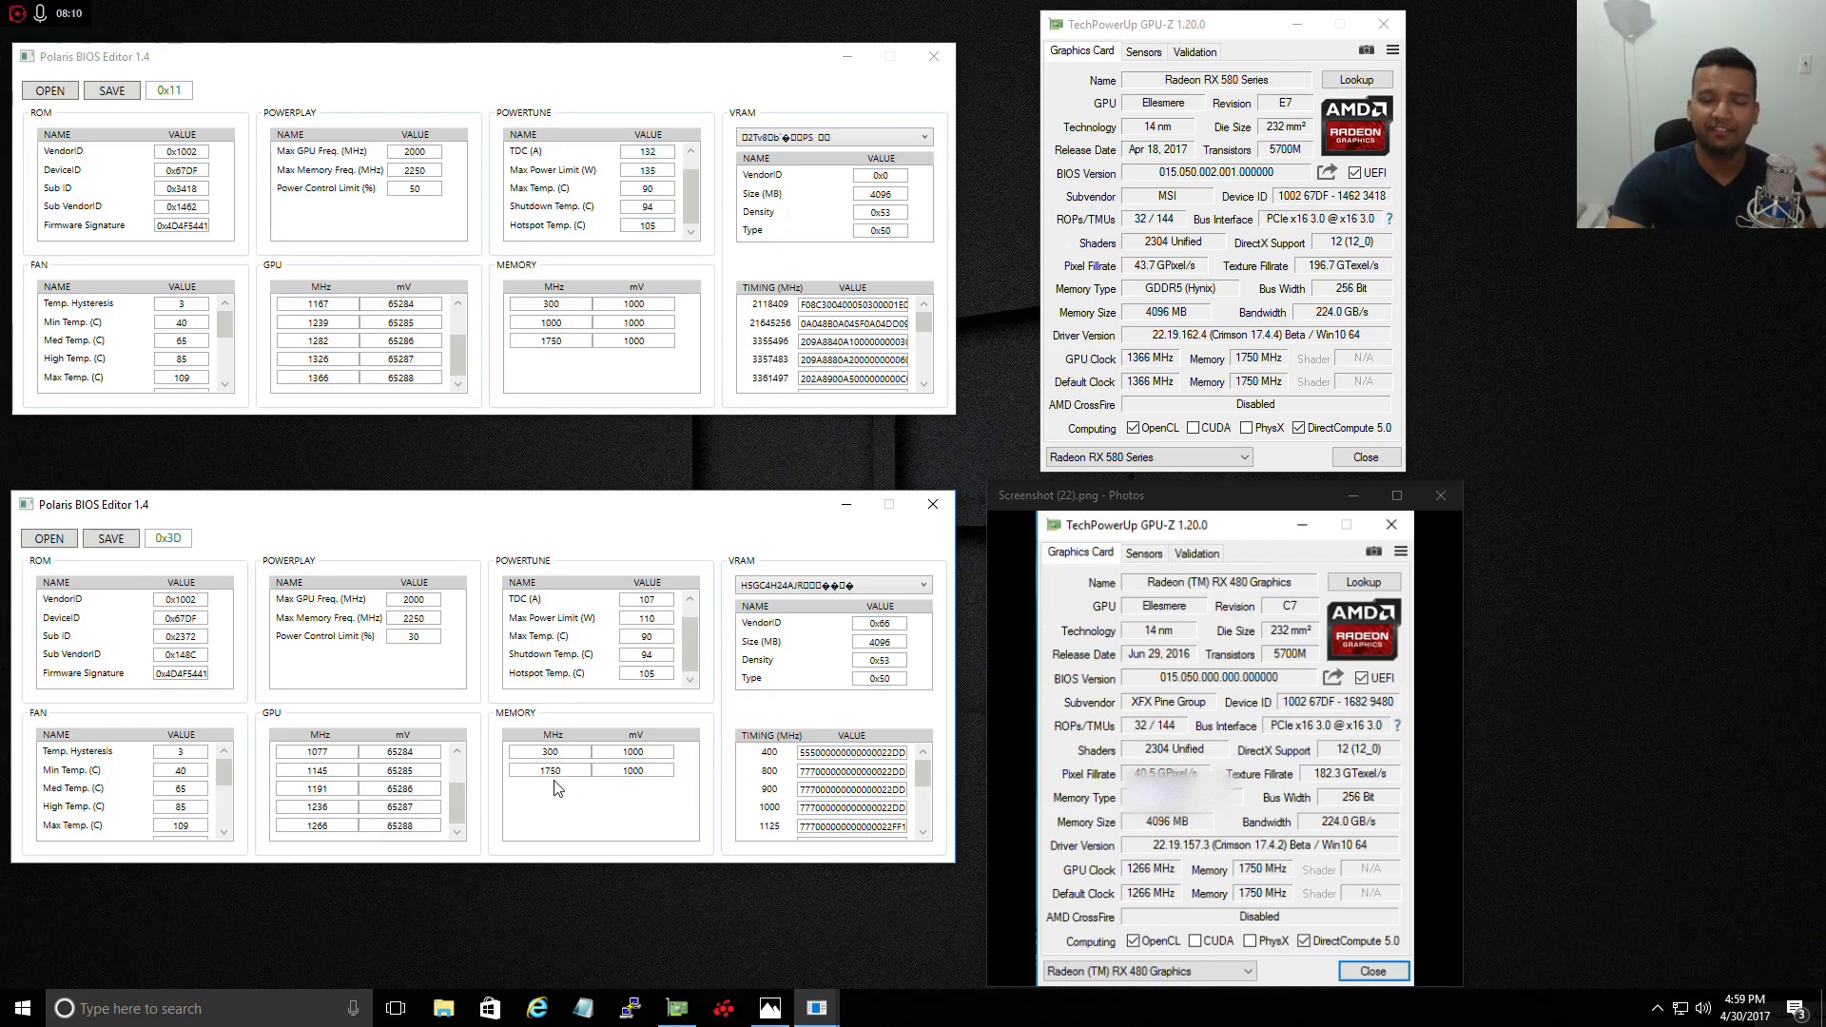
left_click(647, 617)
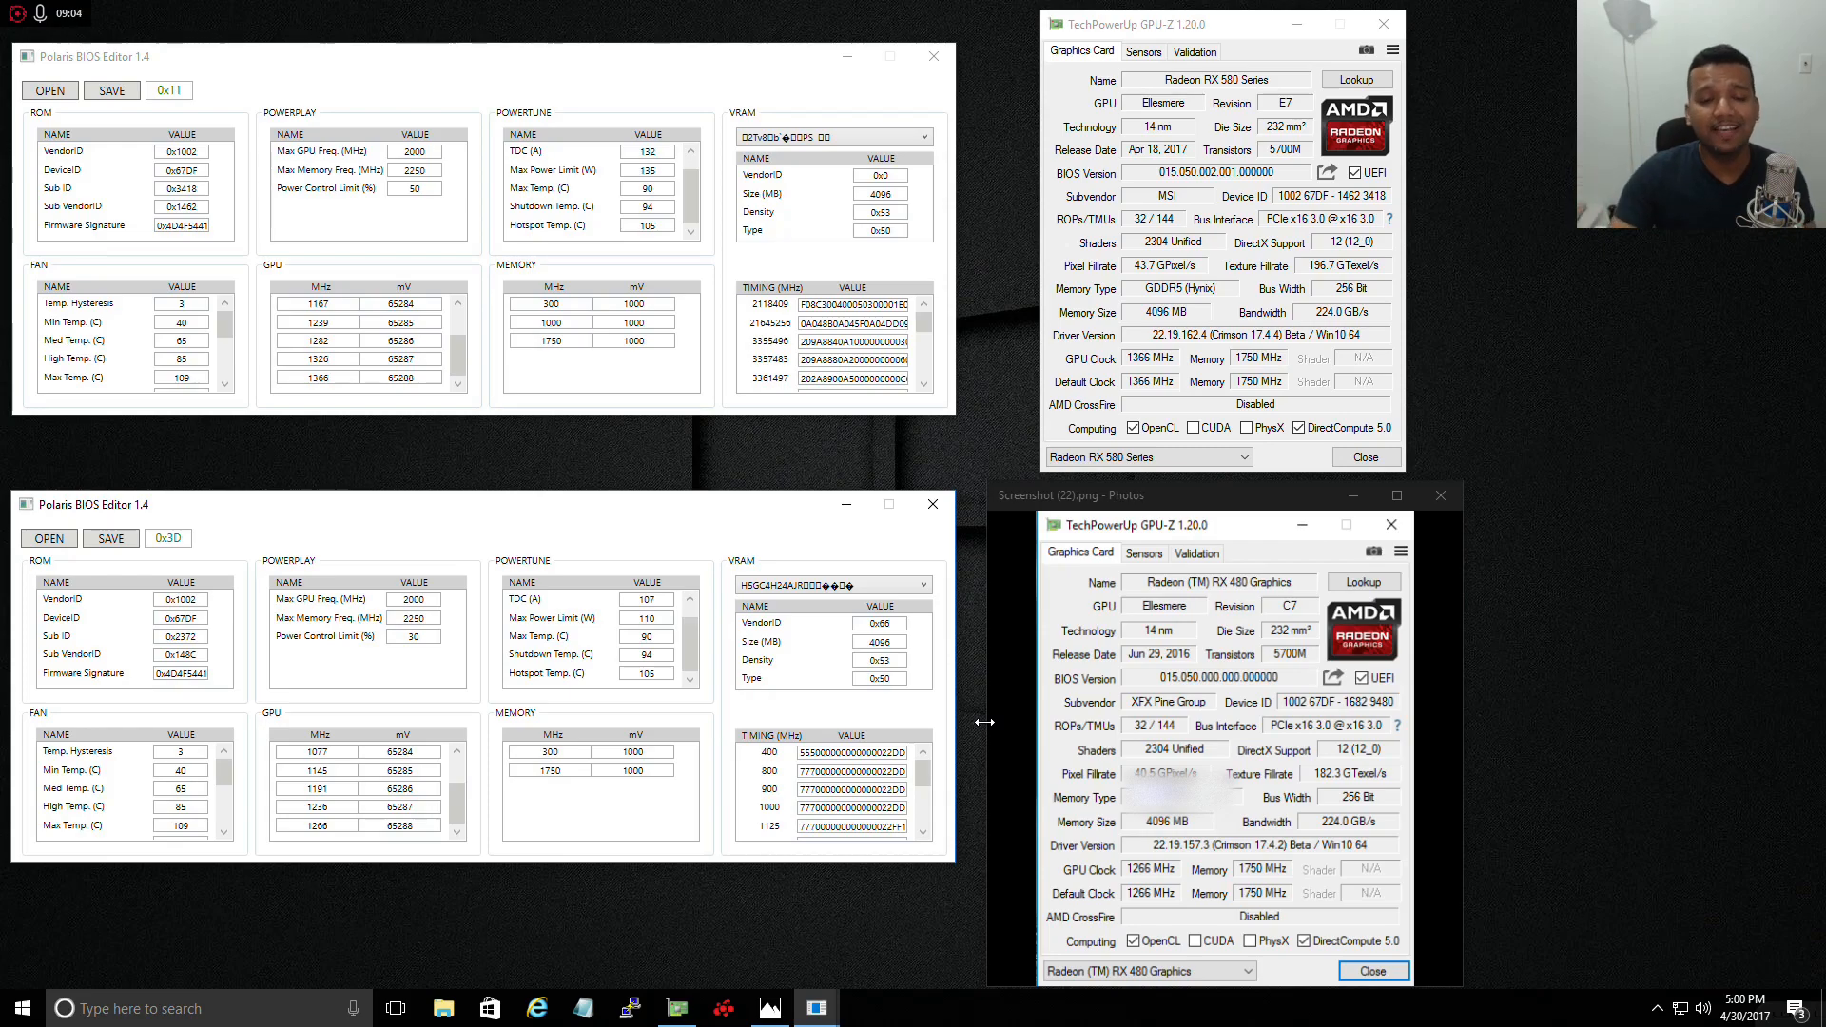
left_click(537, 1008)
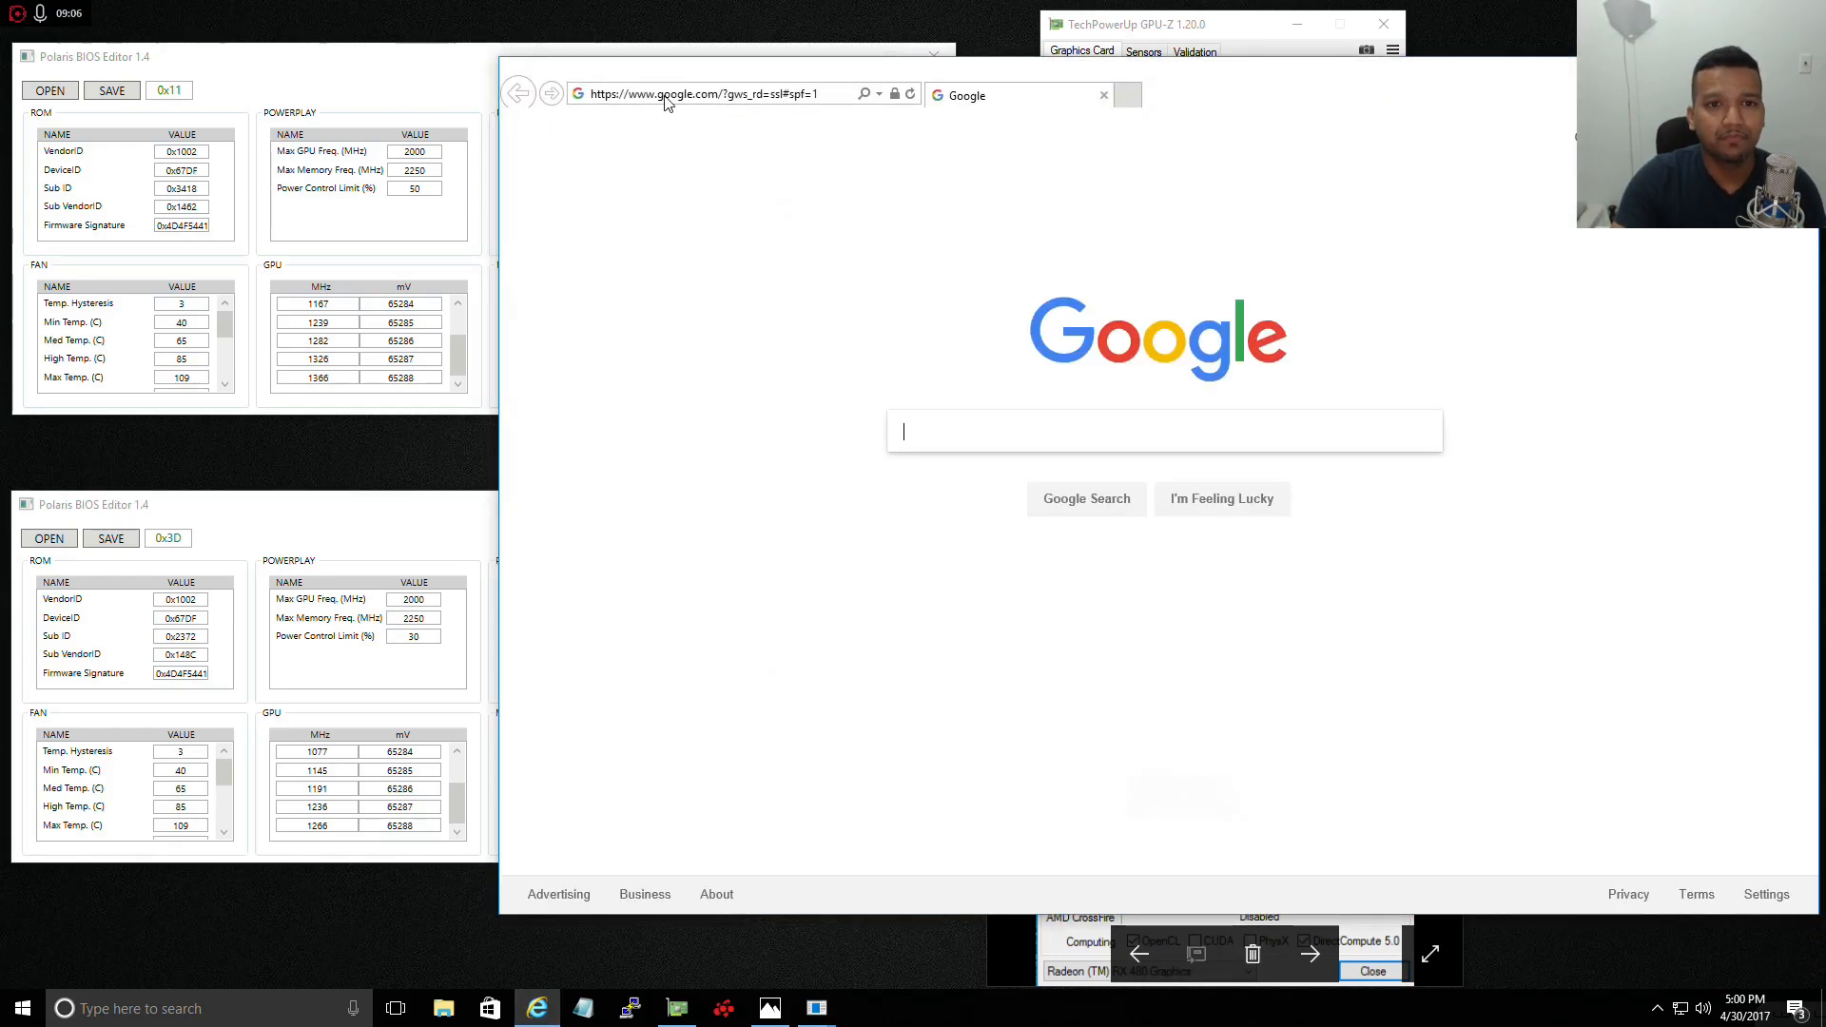
type("www.sunnynath.com/")
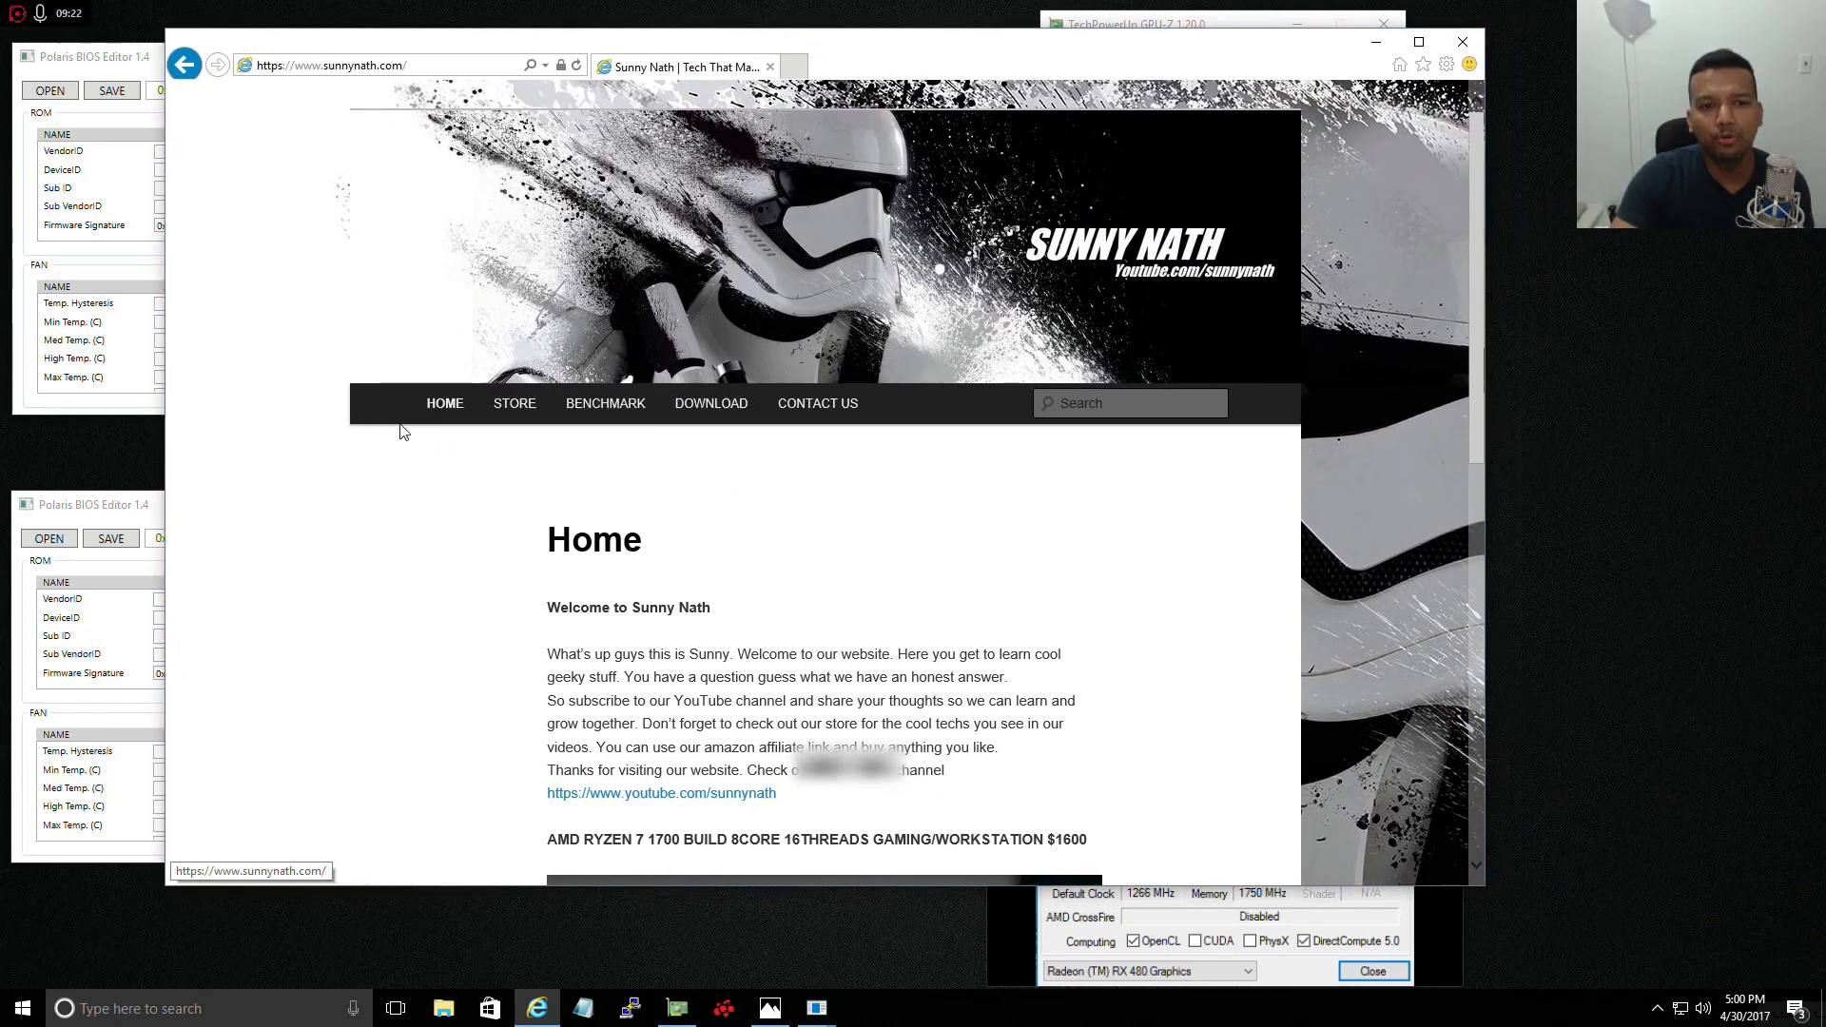
- Browse the Download page's list of verified RX 500 series BIOSes, including Sapphire NITRO+ RX 580 8GB
left_click(709, 403)
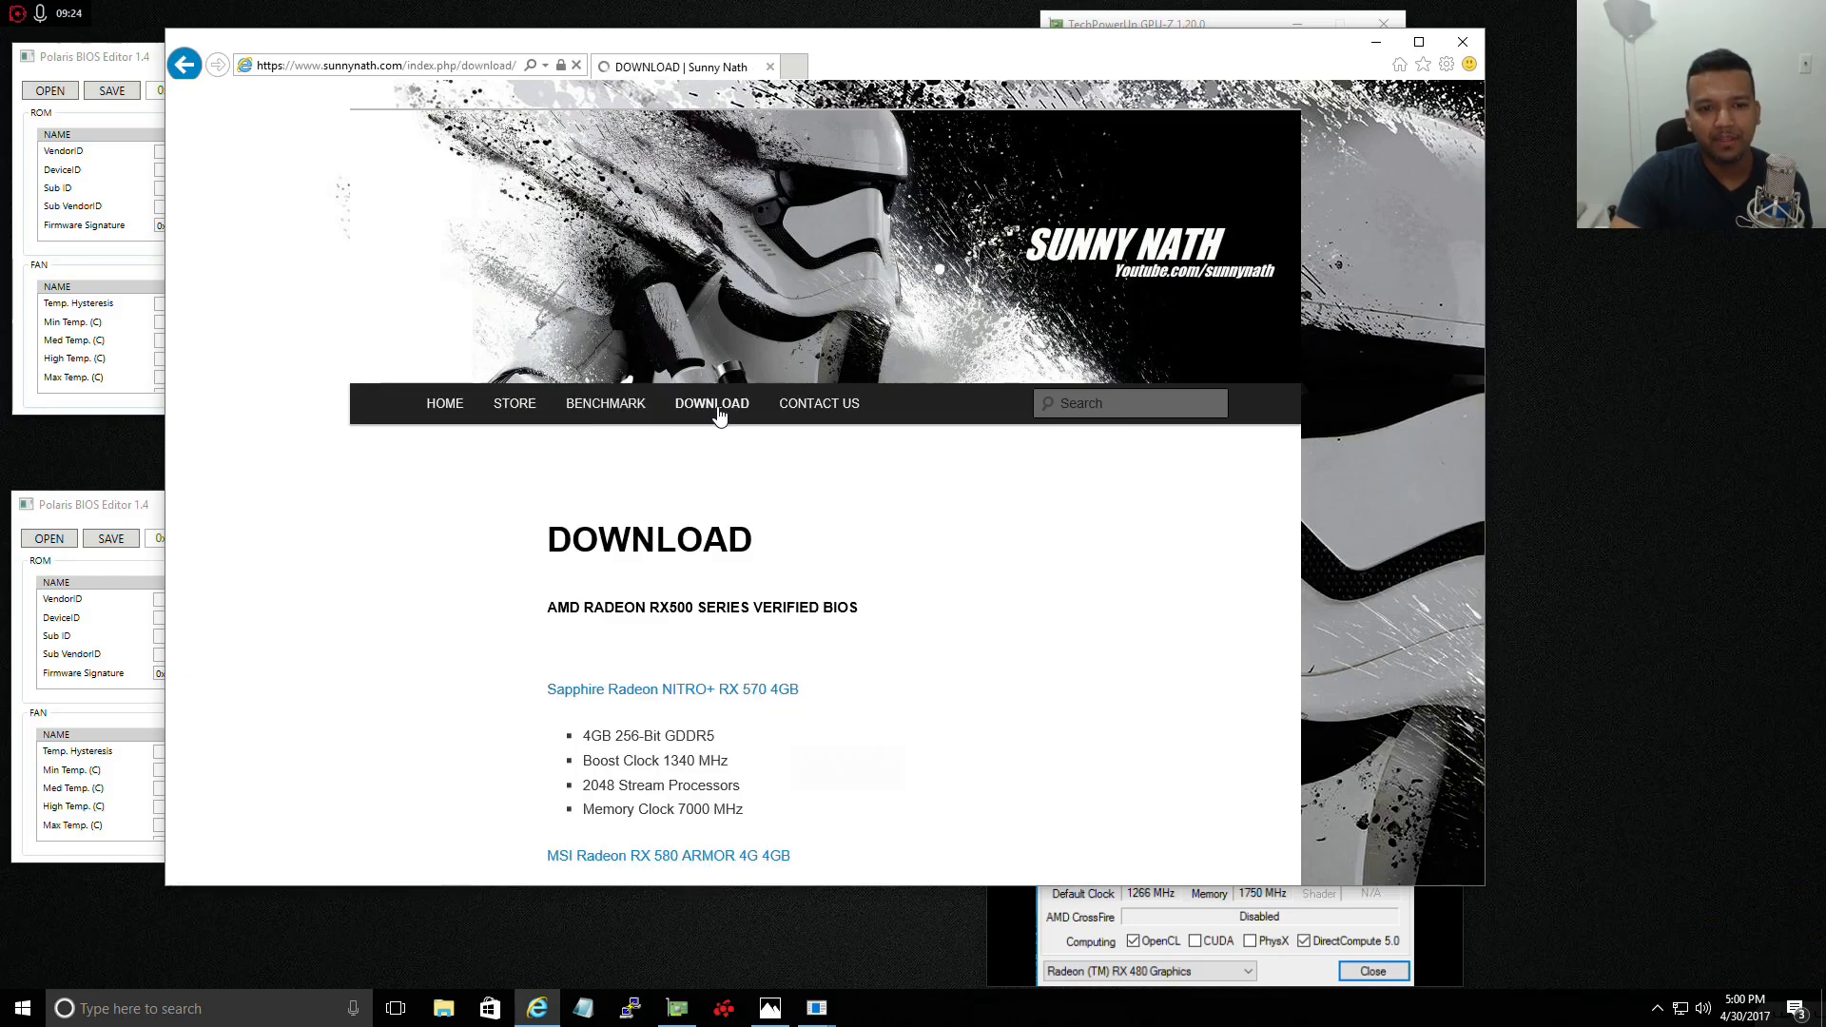
scroll("down", 3)
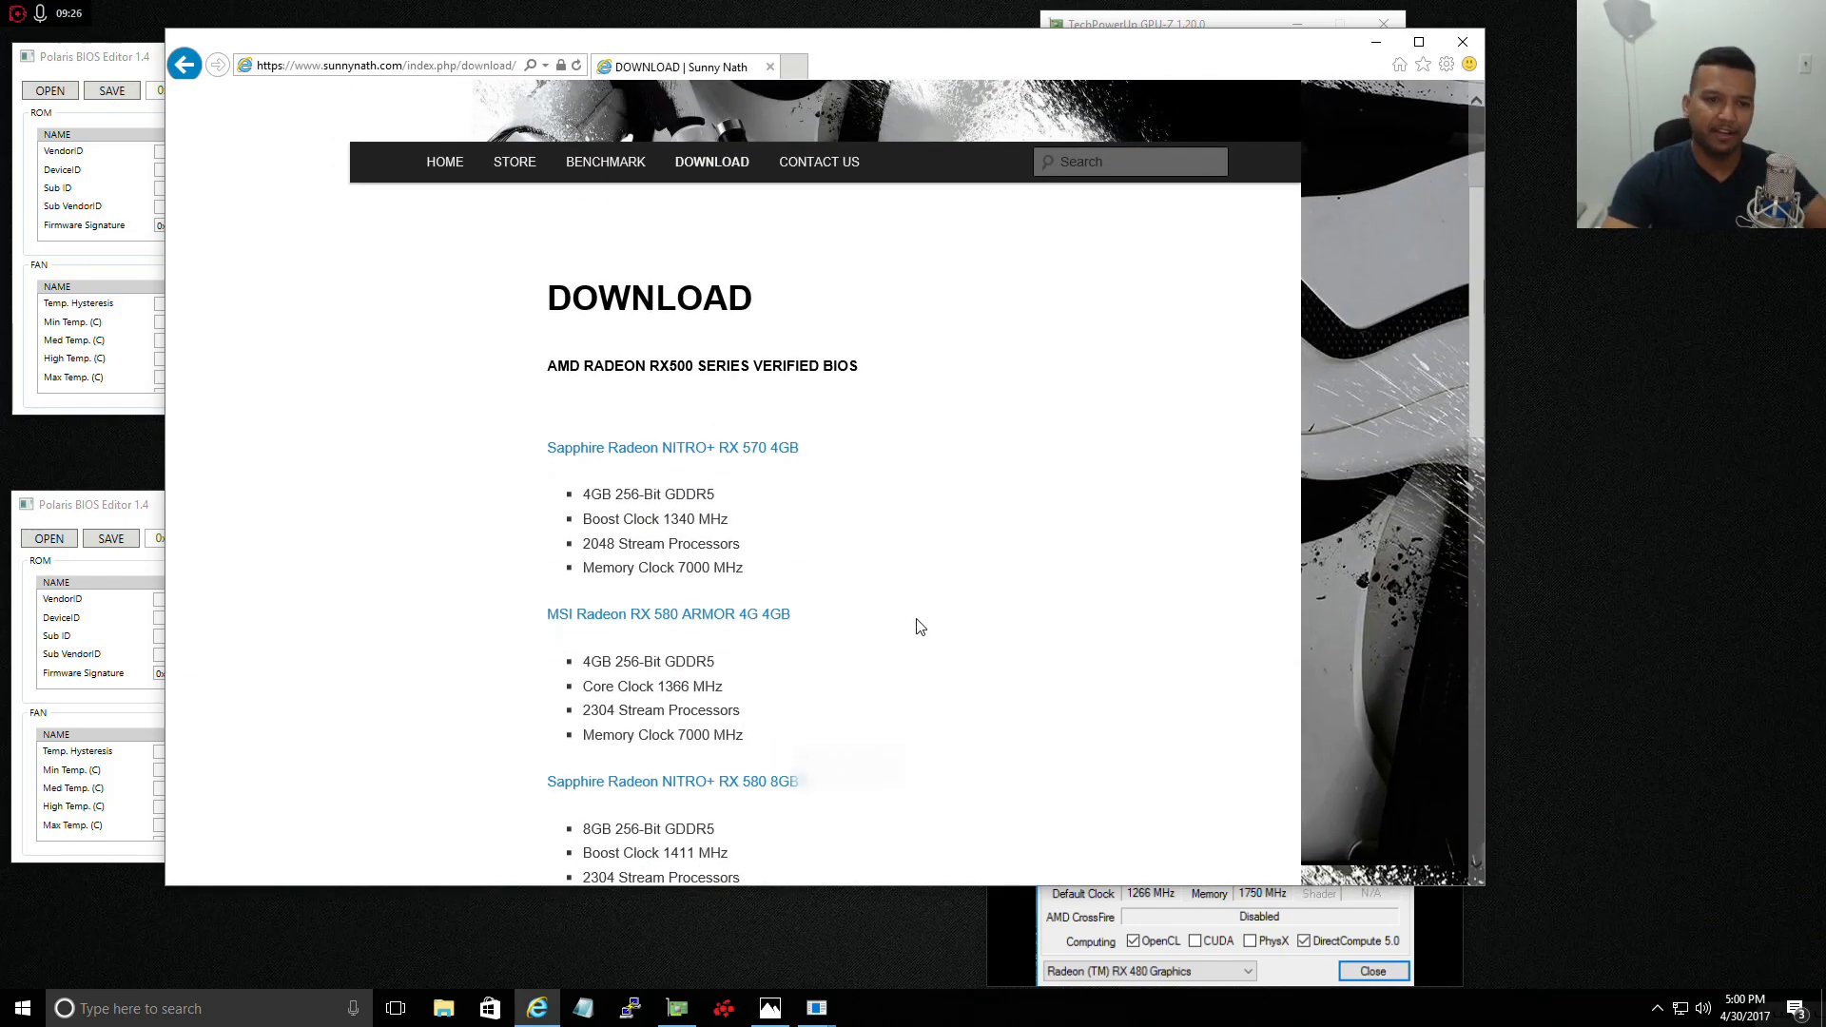
scroll("down", 3)
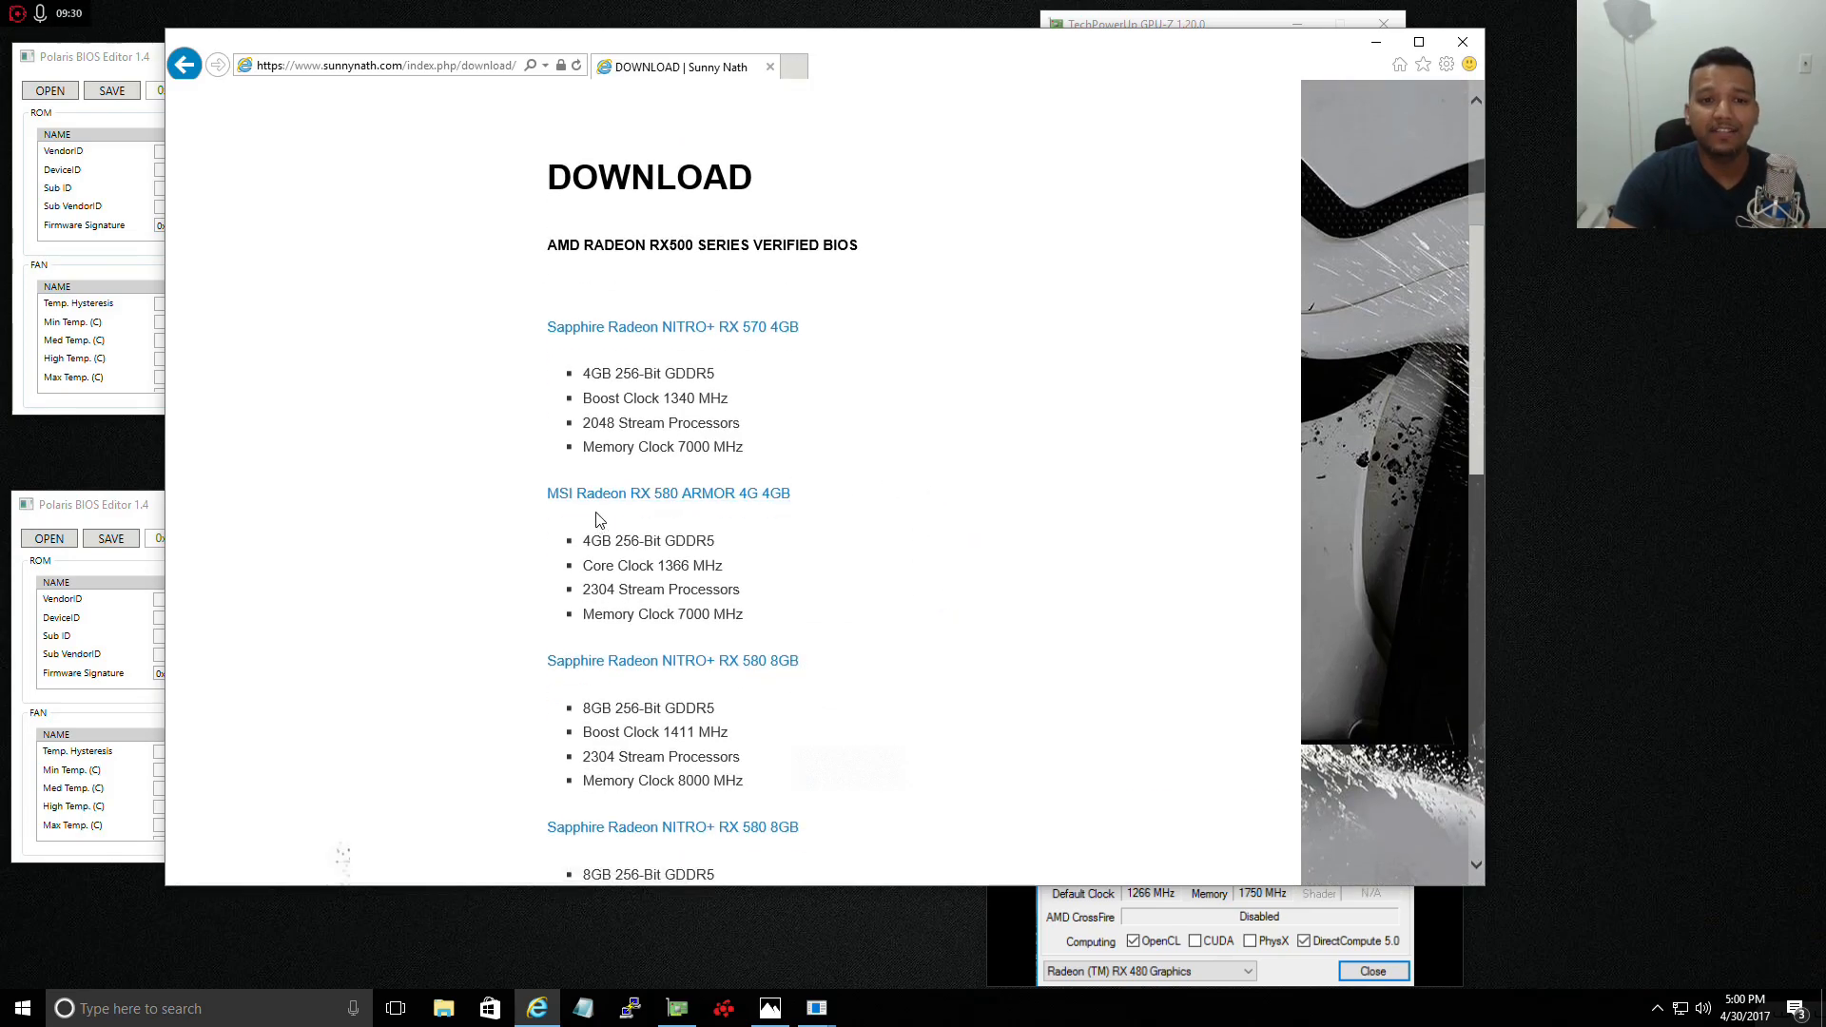
mouse_move(698, 509)
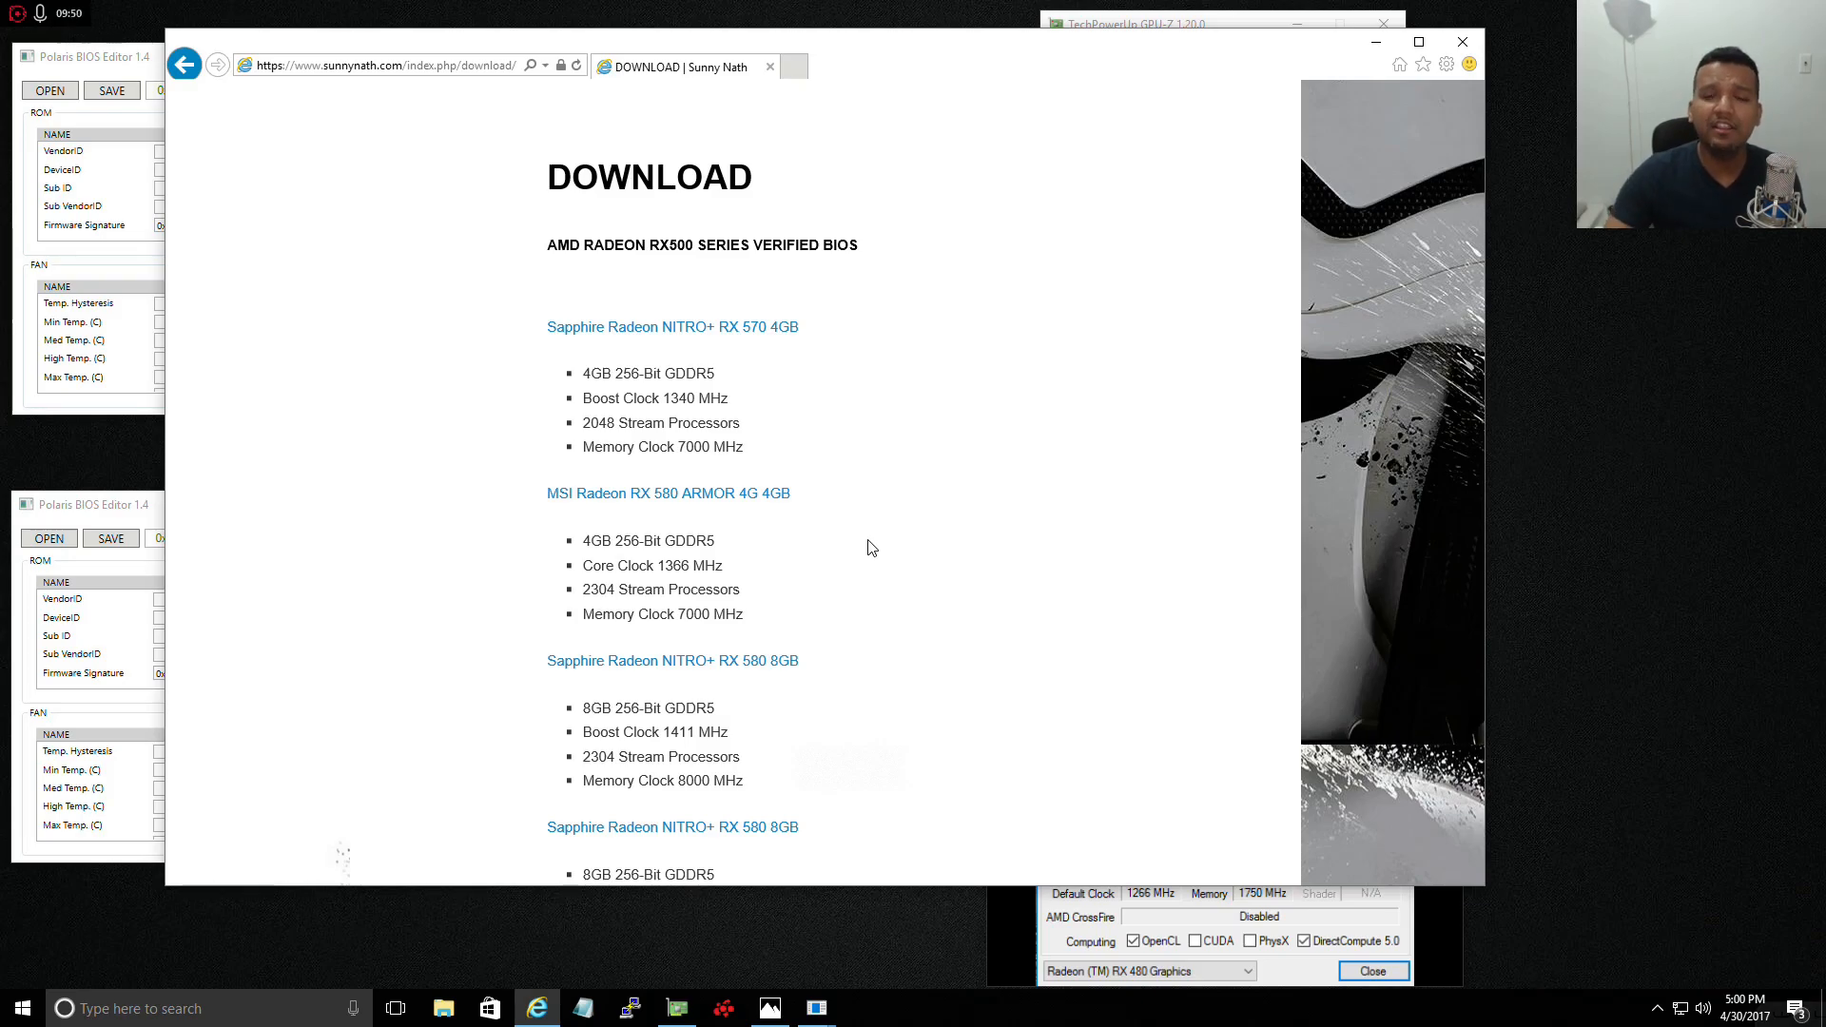
scroll("down", 3)
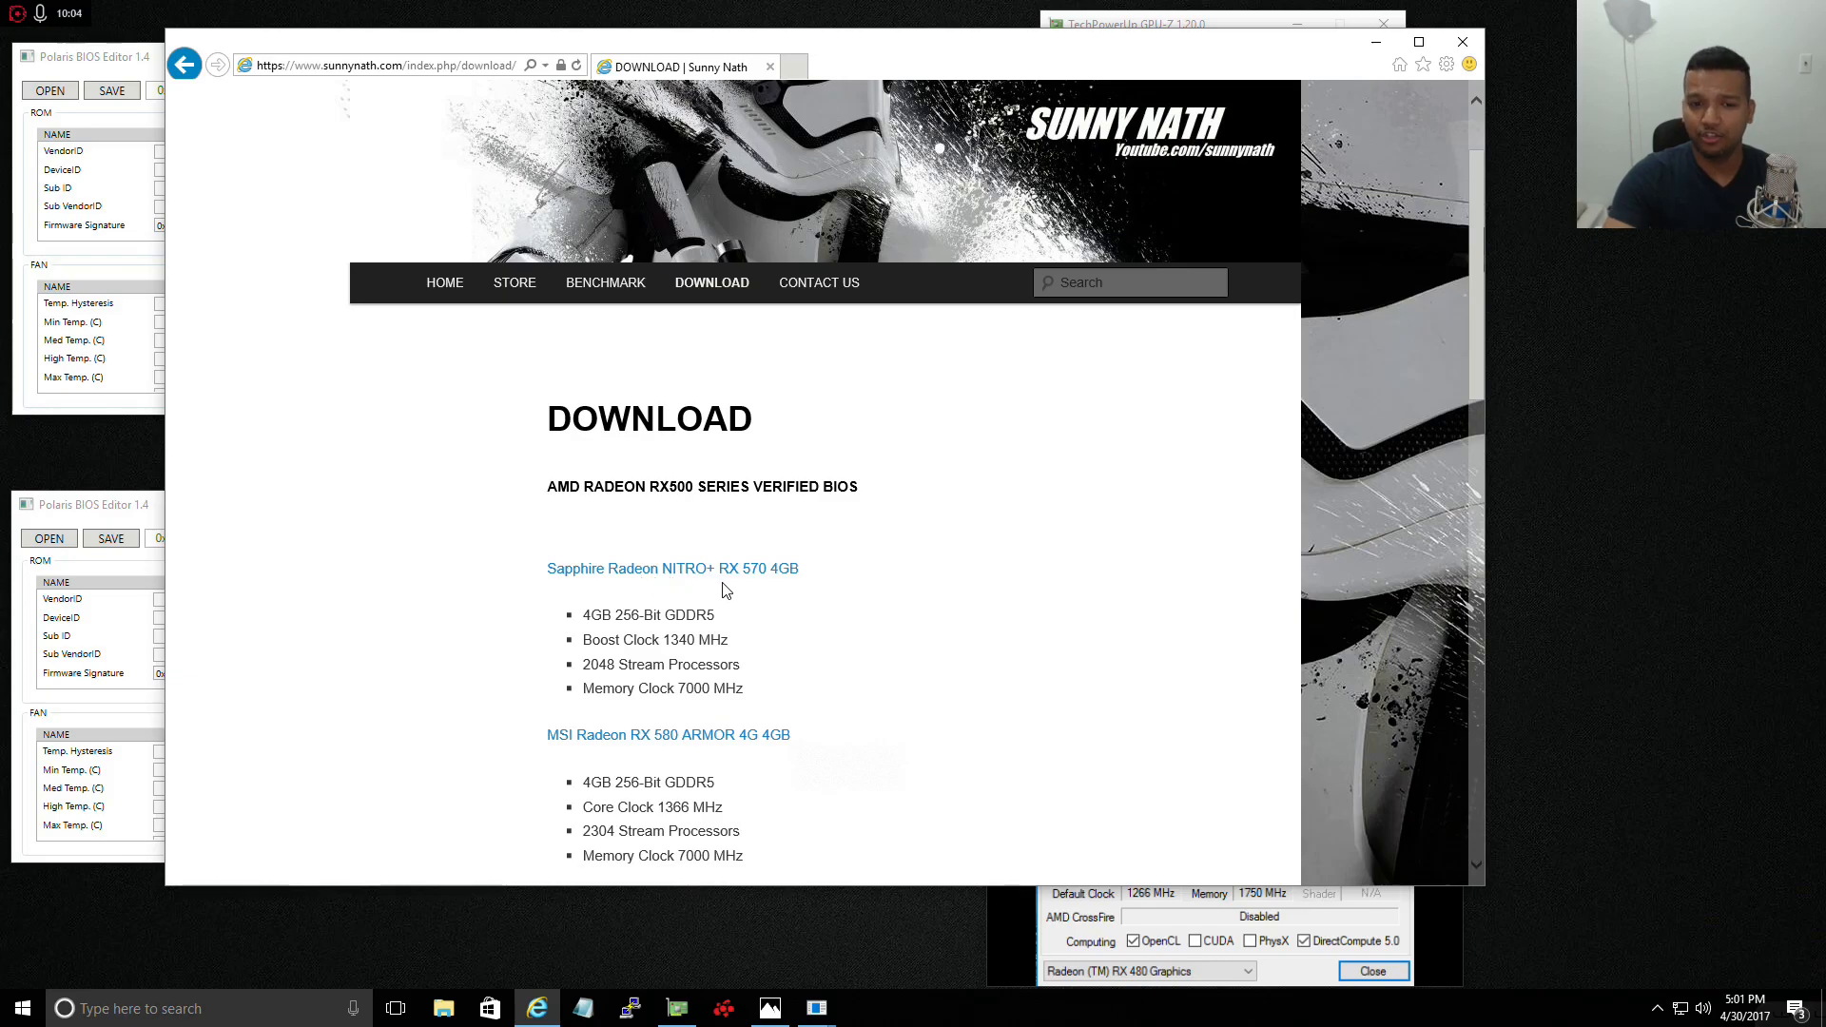
scroll("down", 3)
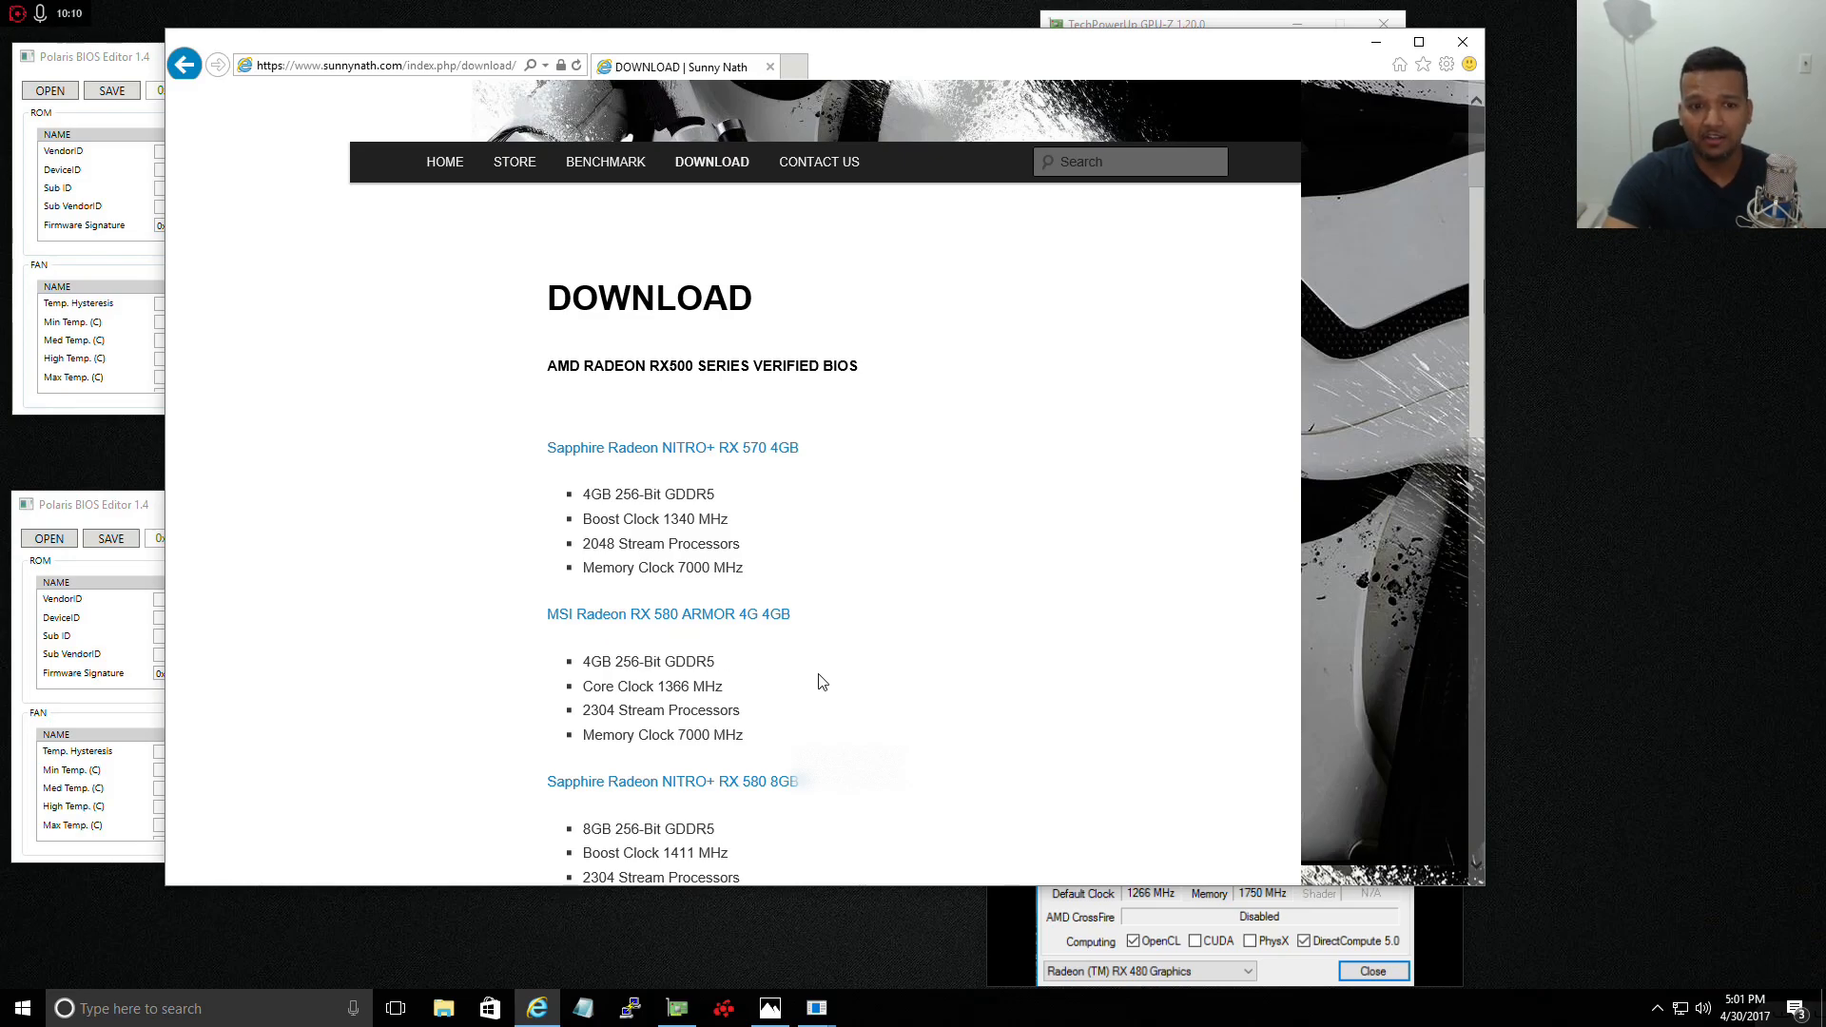
scroll("down", 3)
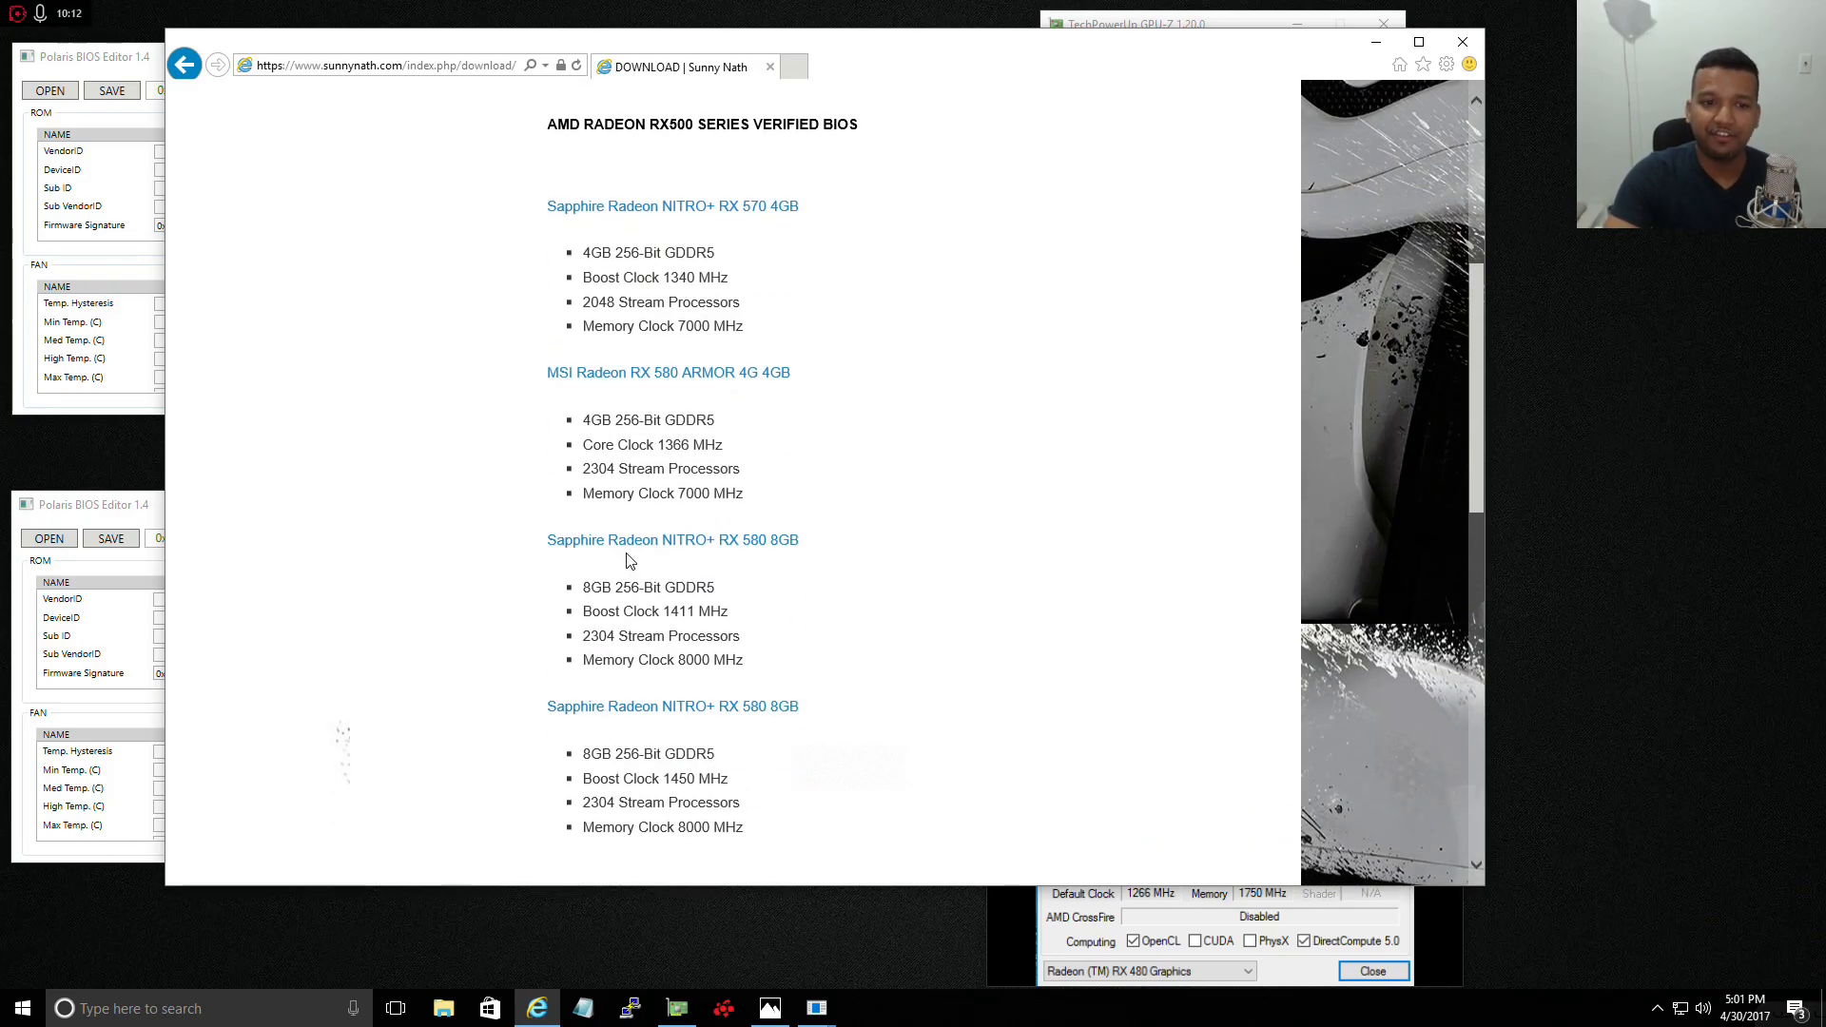
mouse_move(772, 558)
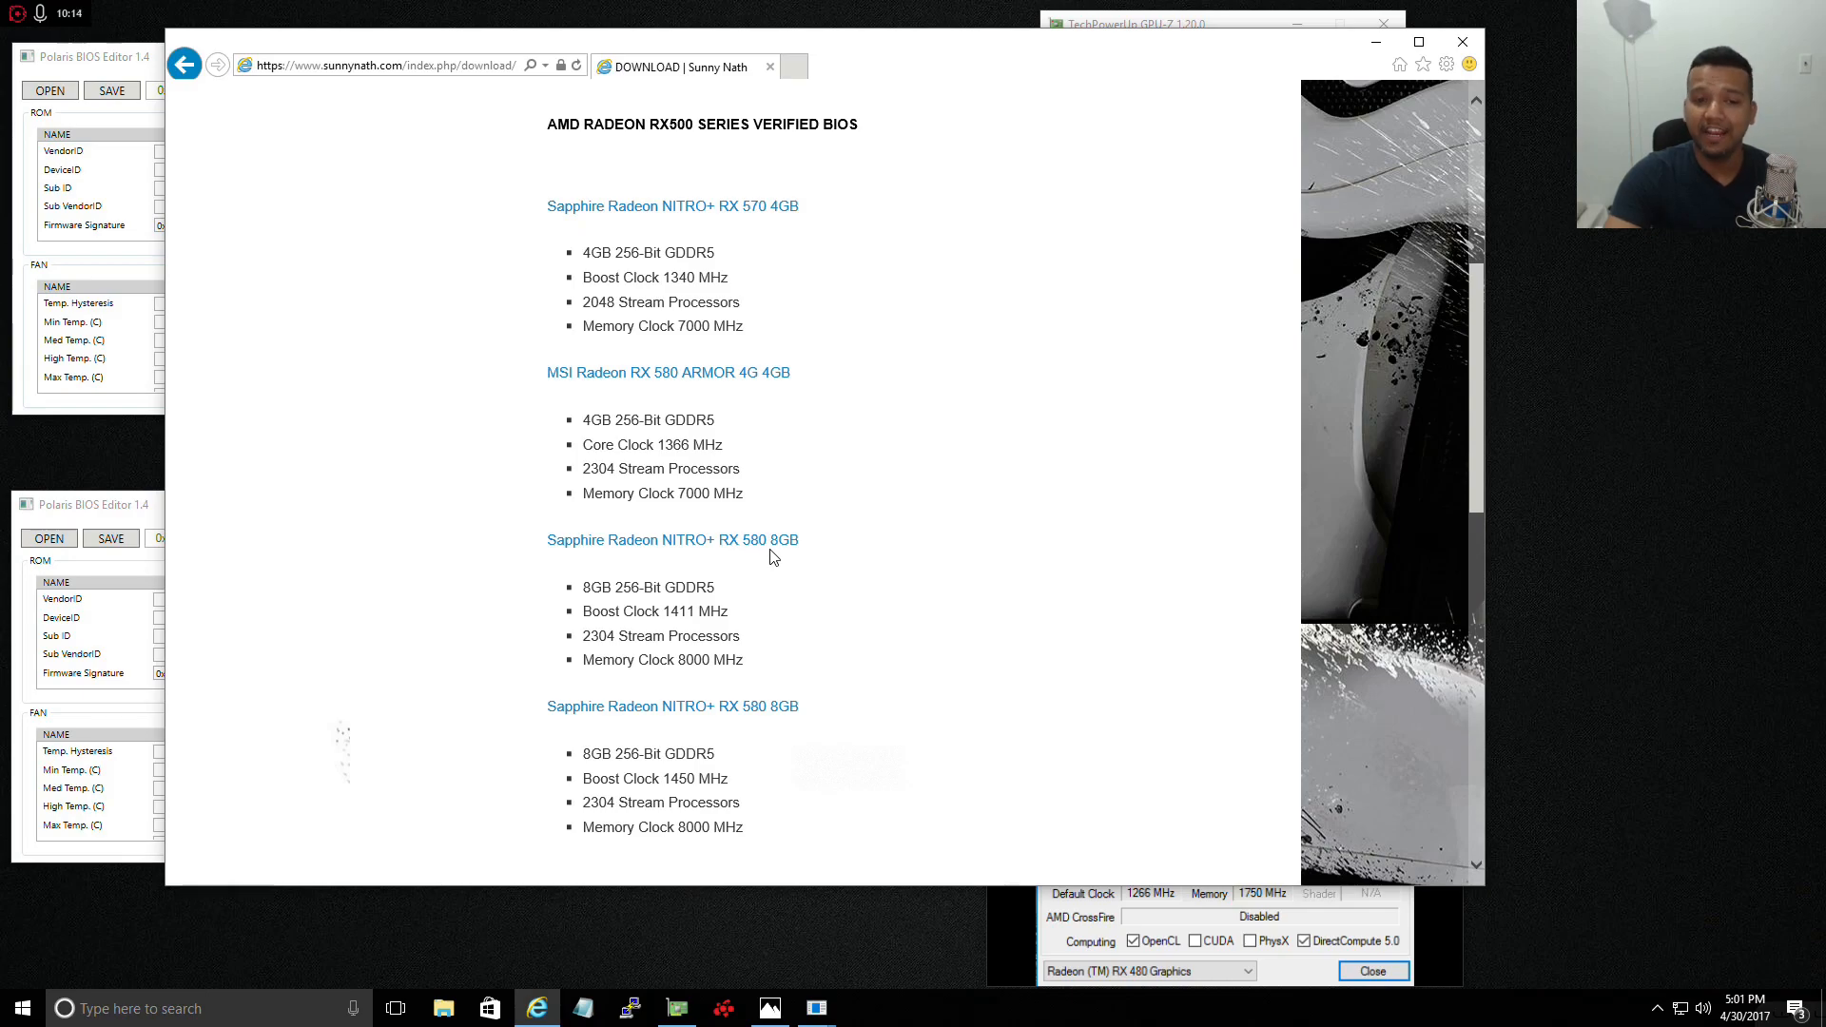
mouse_move(647, 740)
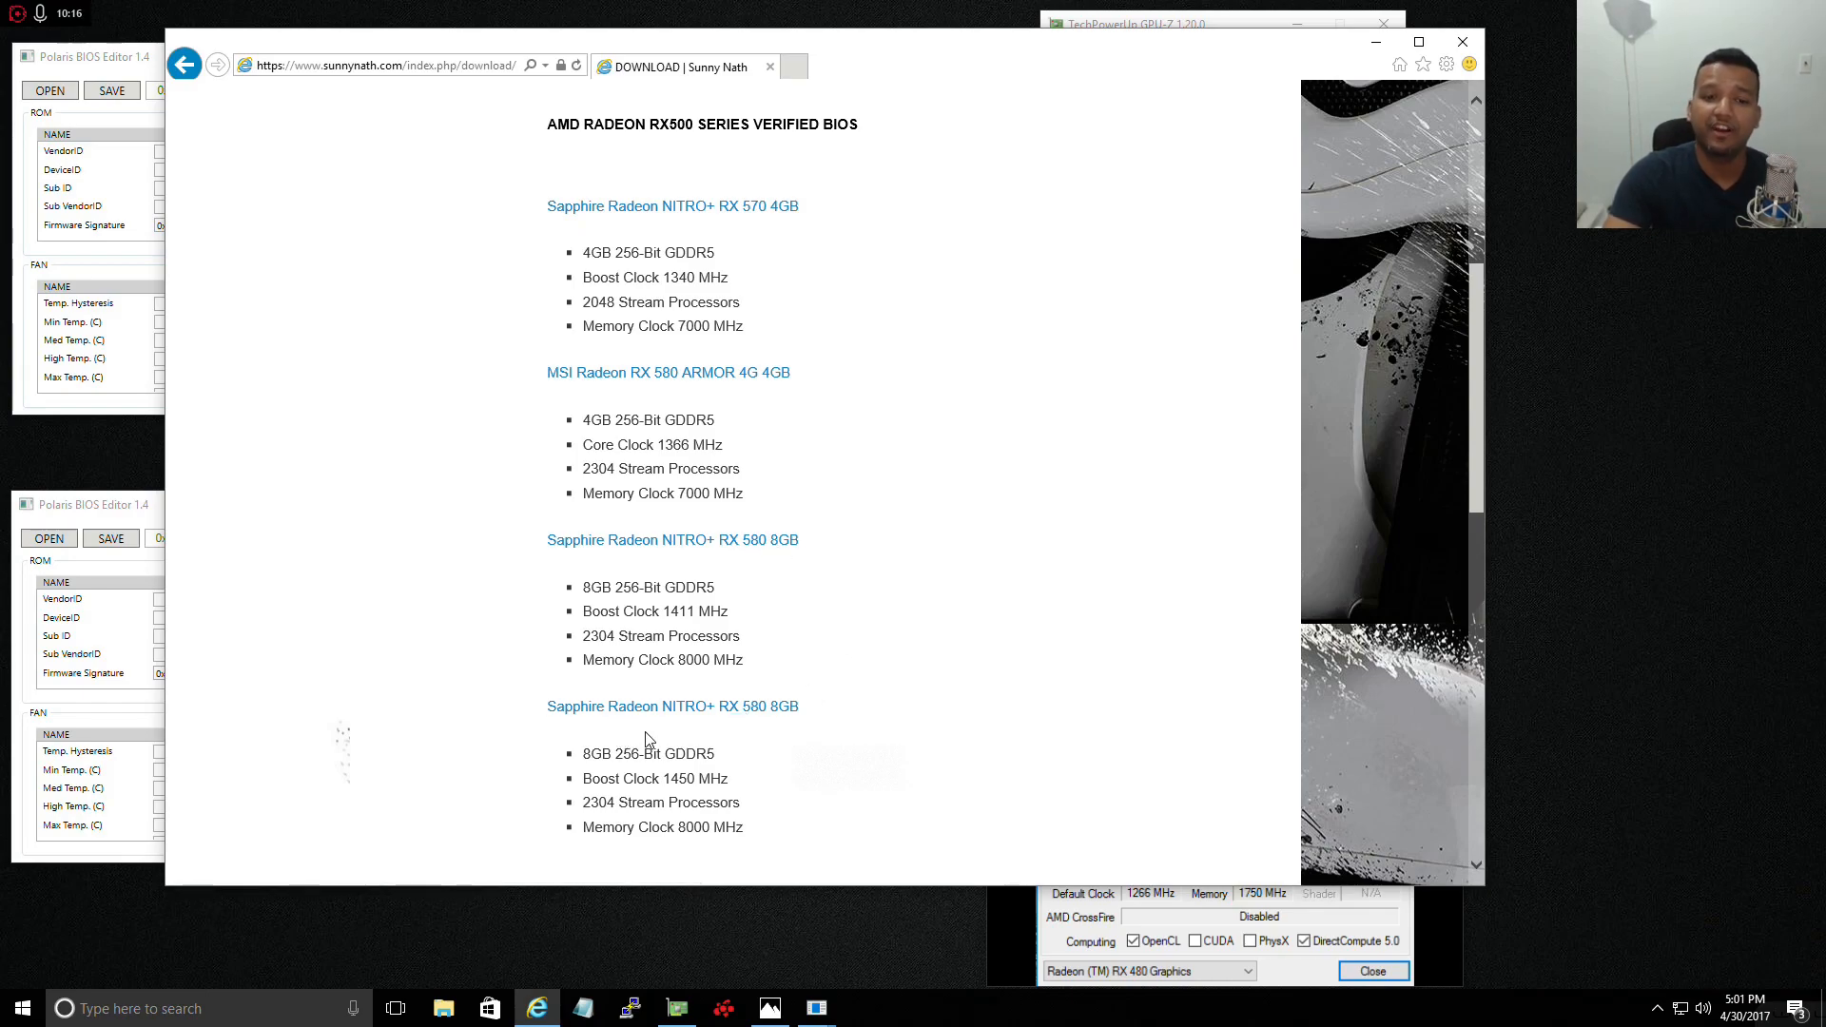
mouse_move(753, 730)
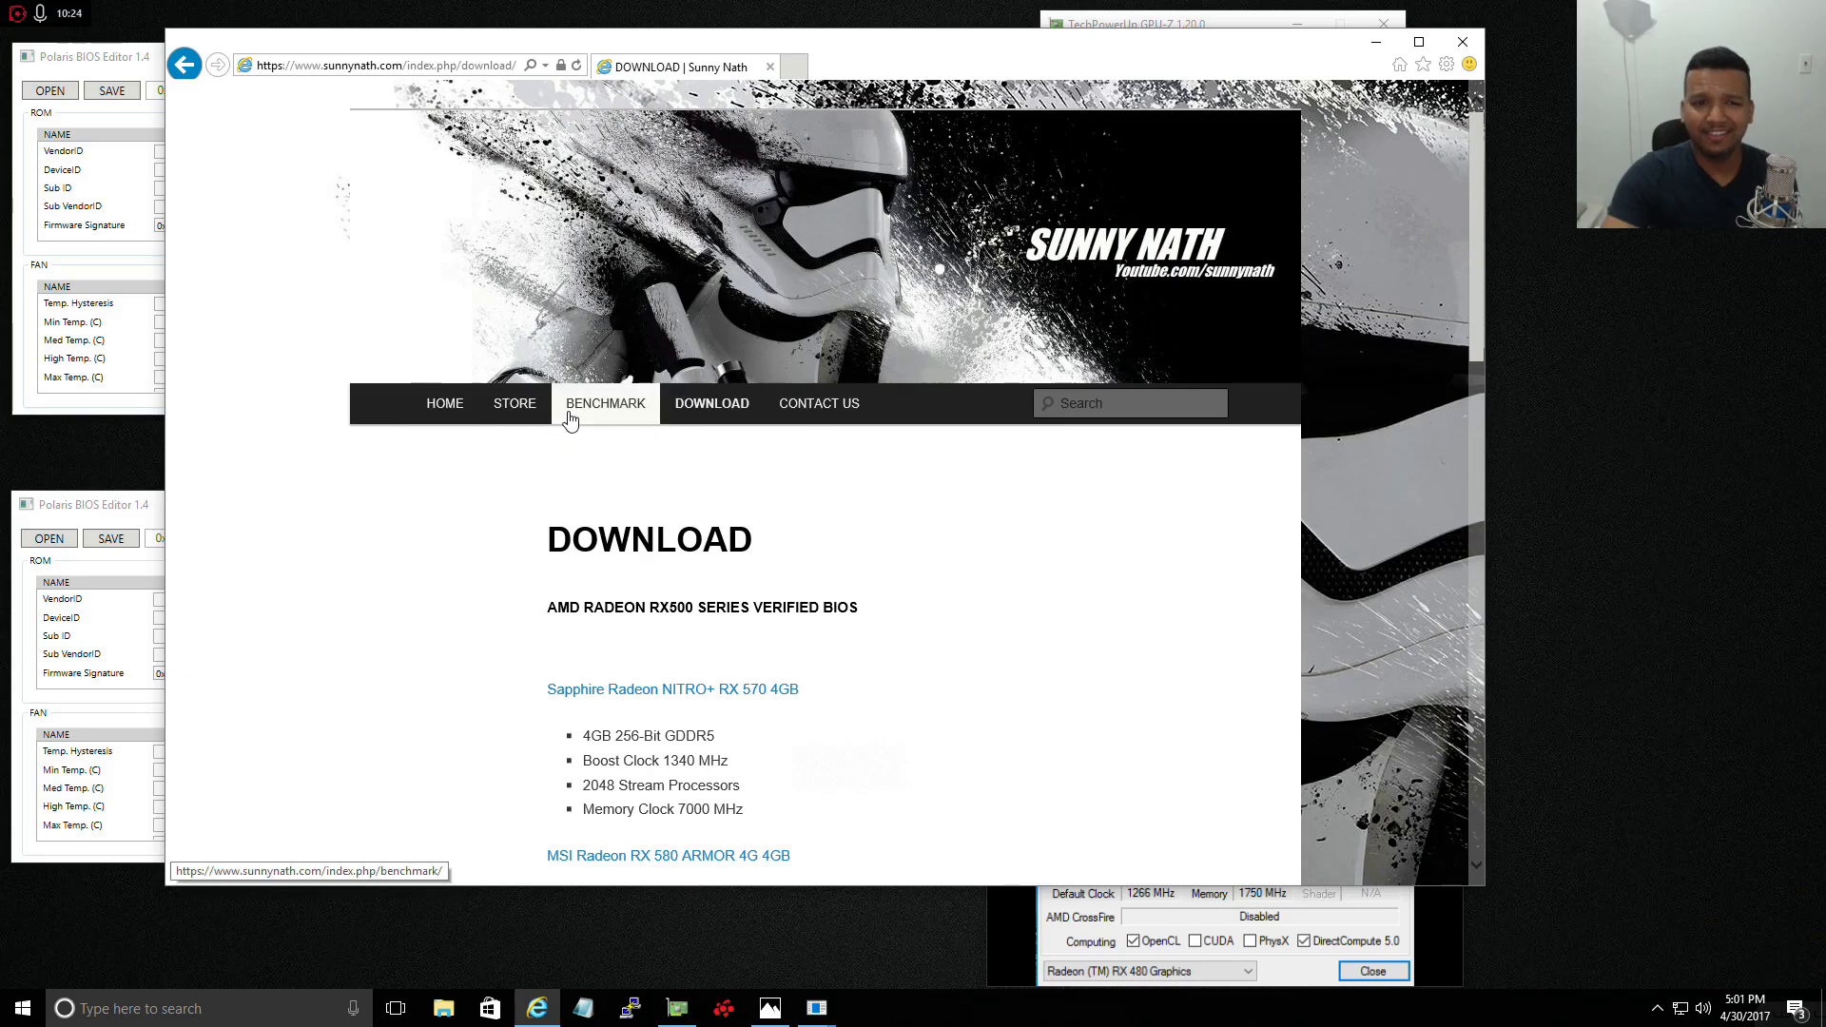
- Browse the Store products and Contact Us page, then close the browser window
left_click(516, 403)
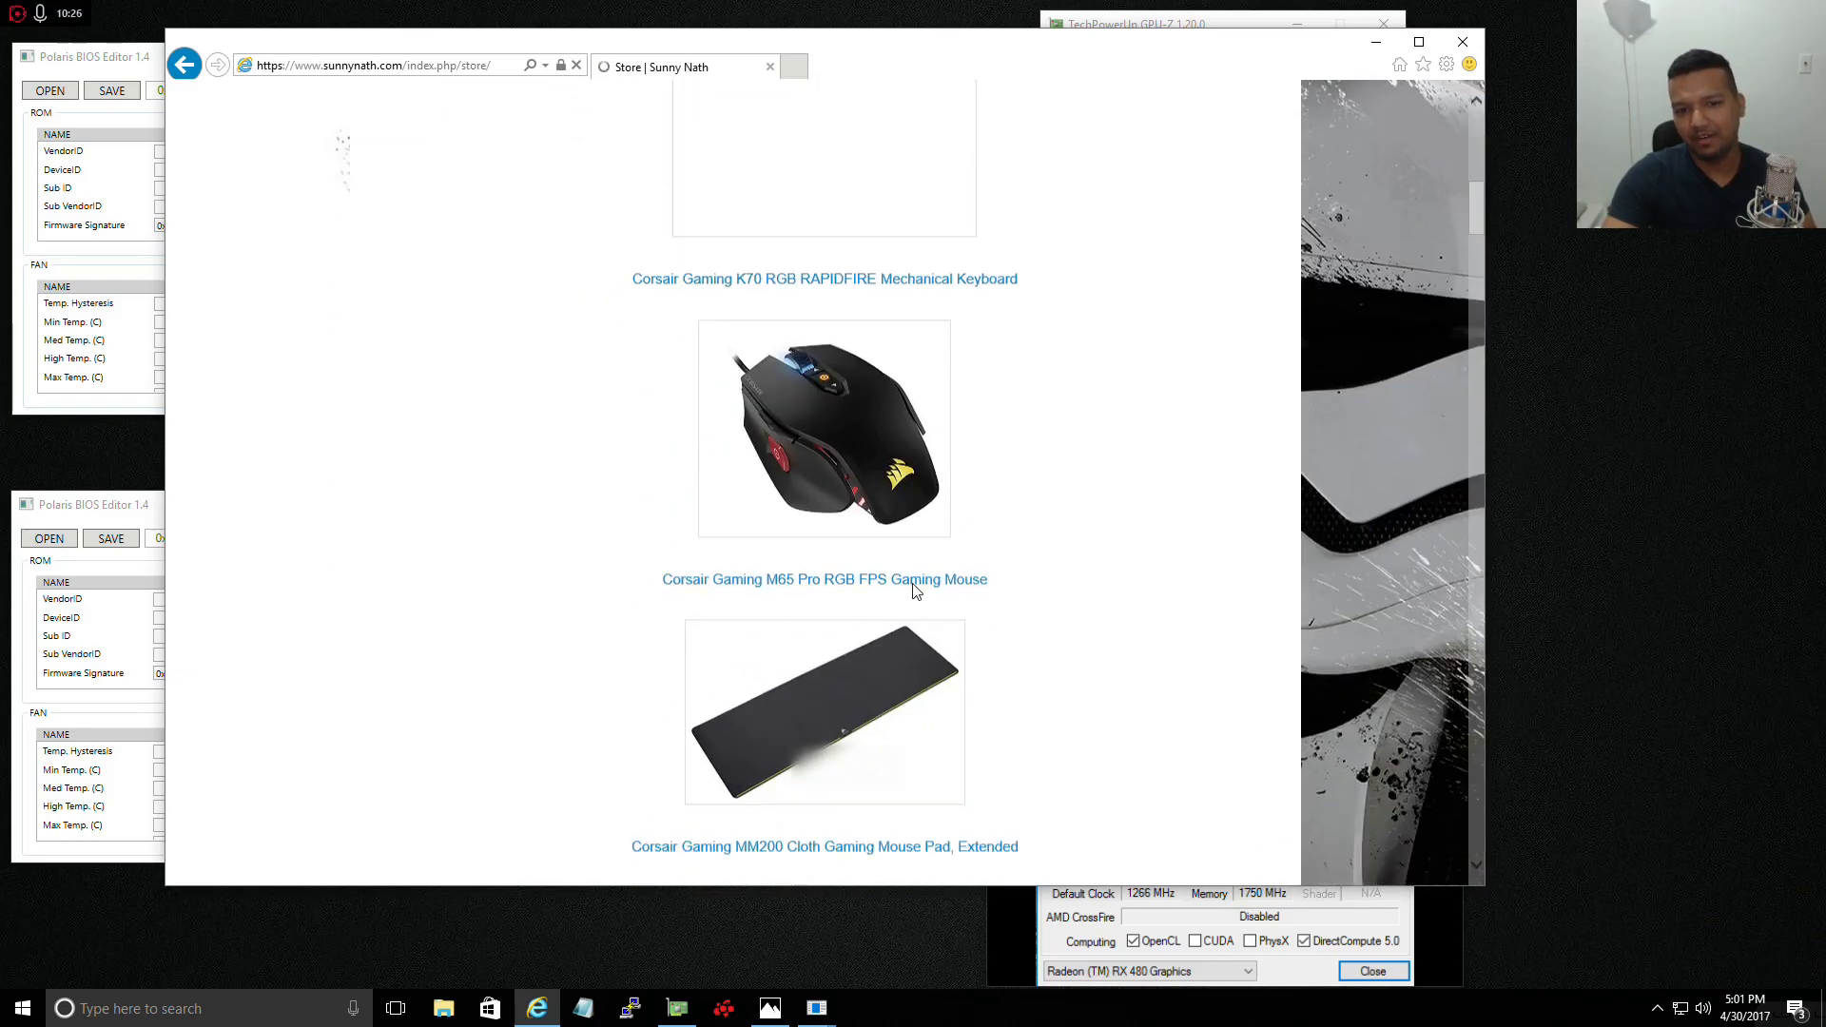
scroll("down", 3)
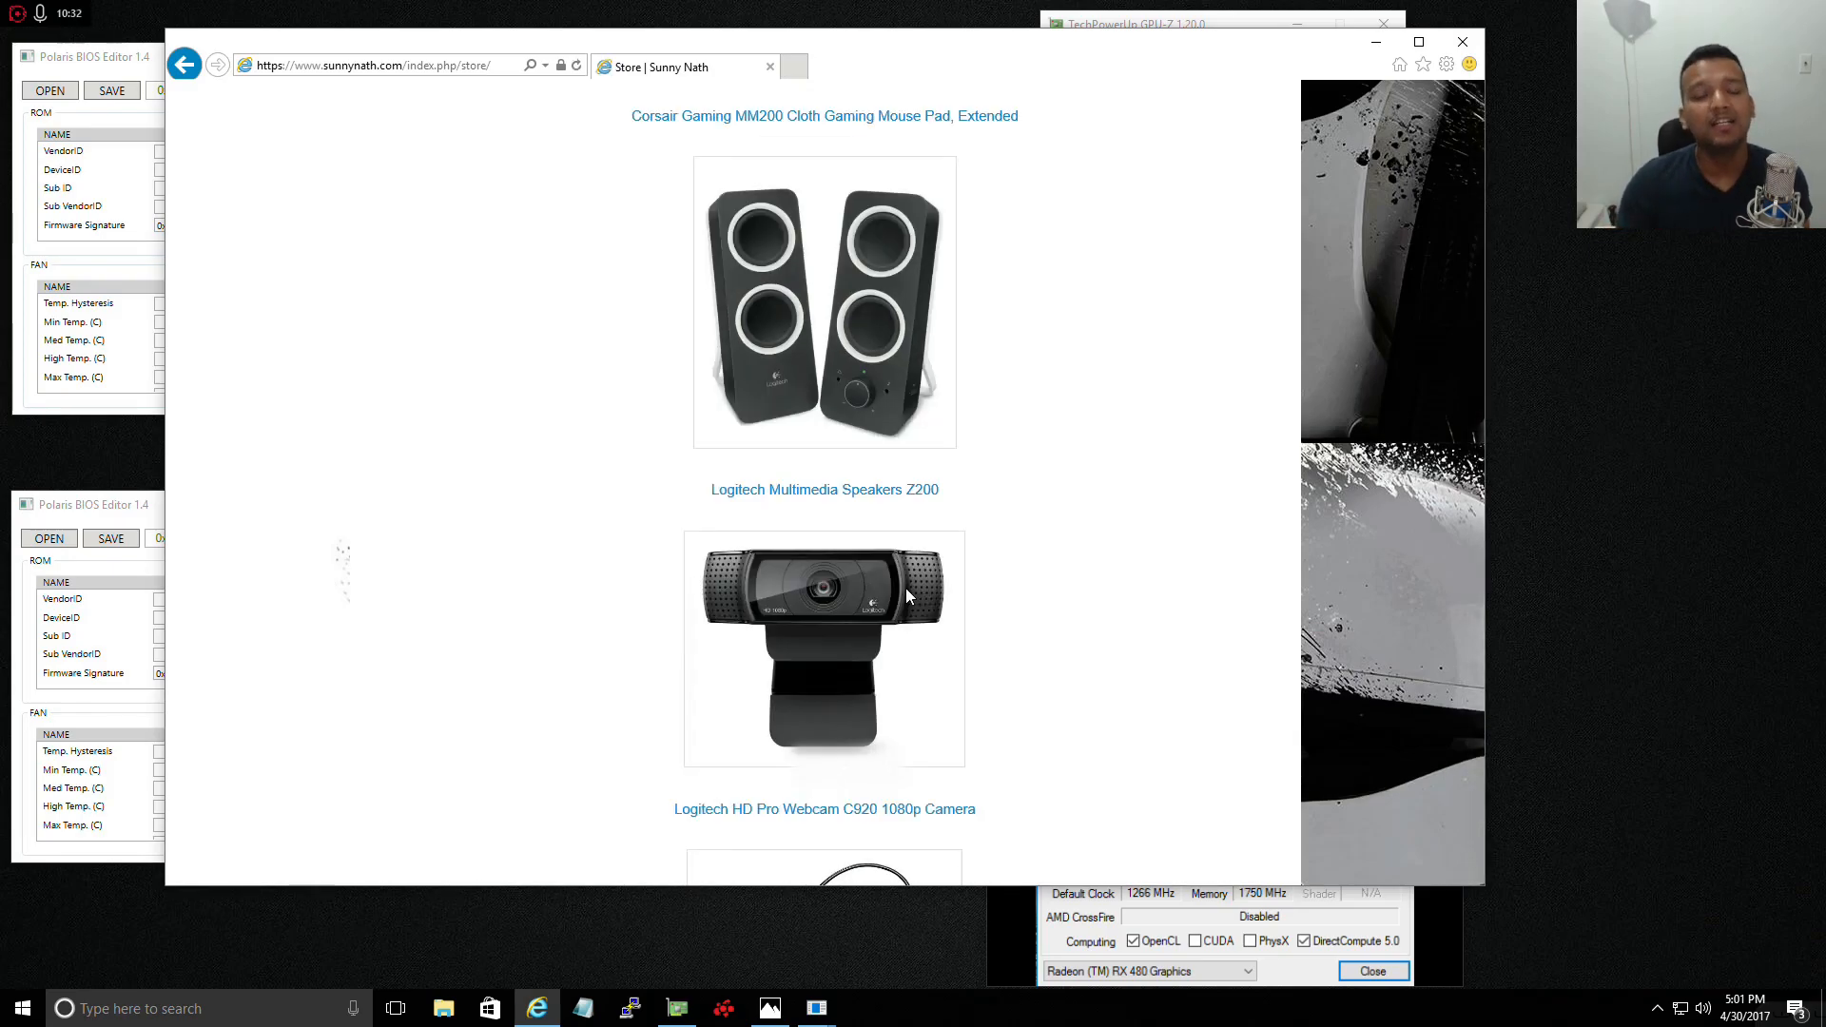
scroll("down", 3)
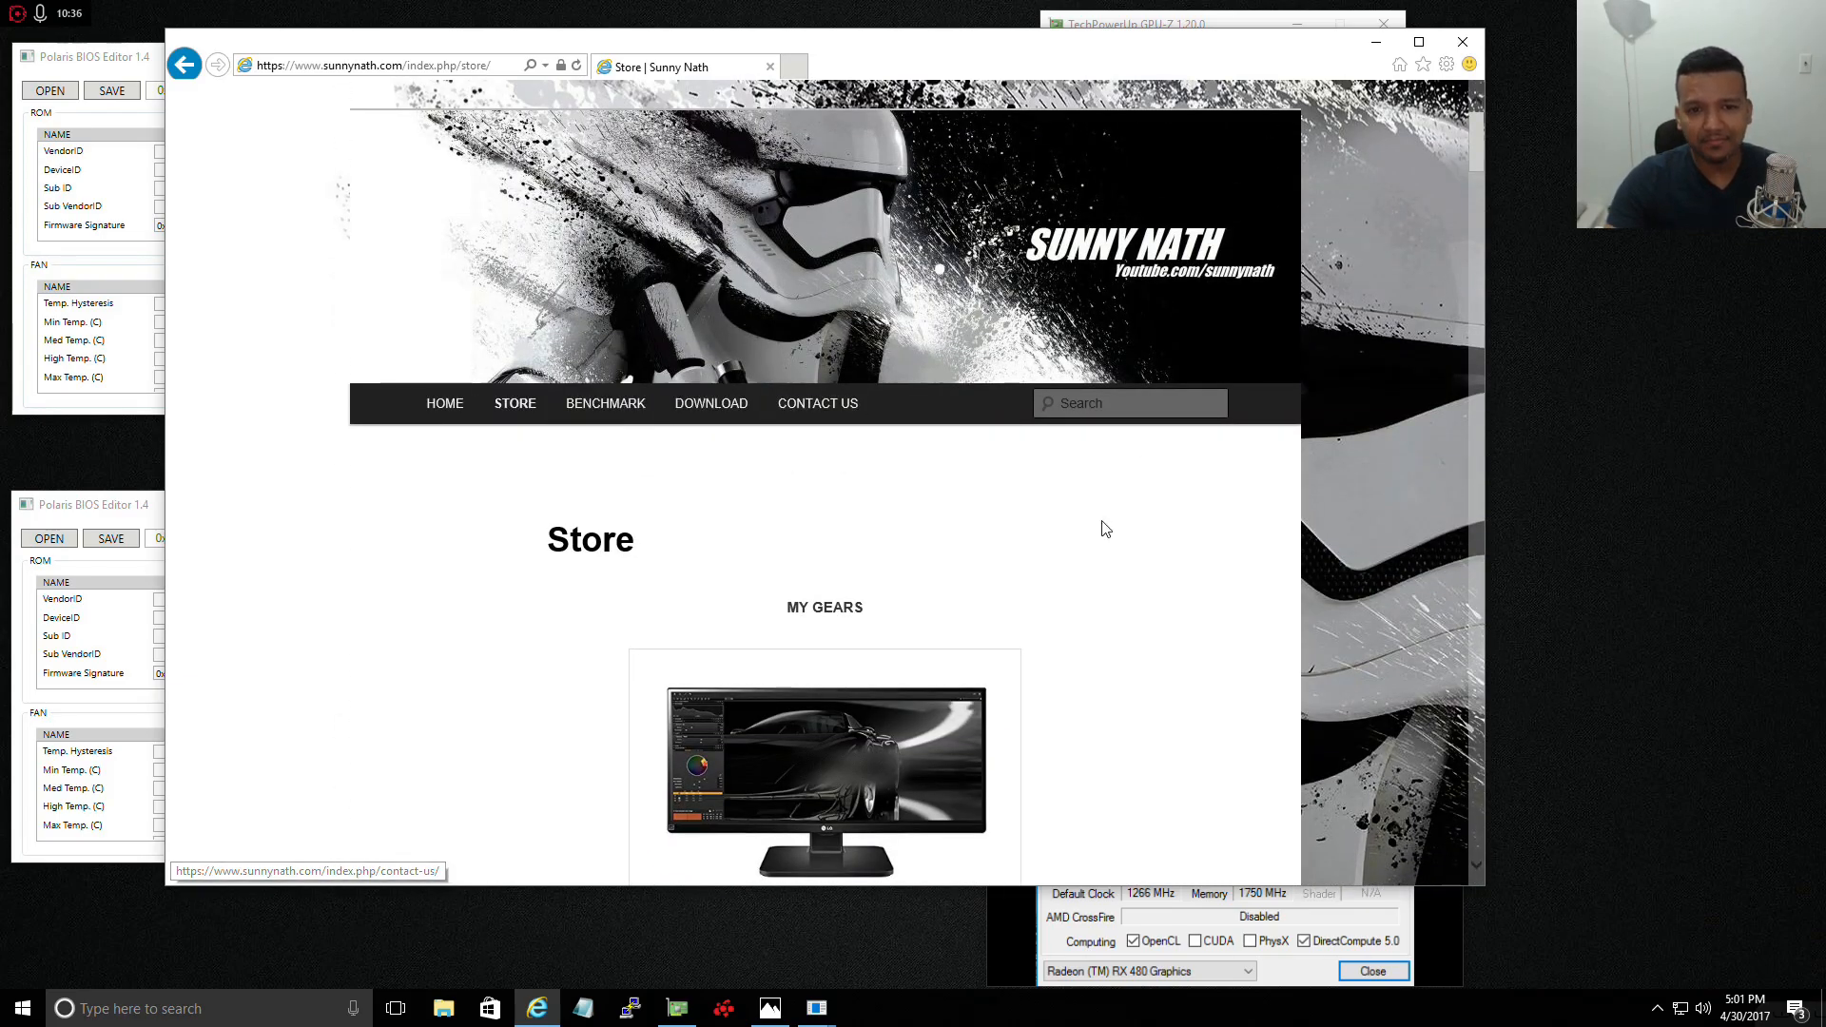
left_click(816, 403)
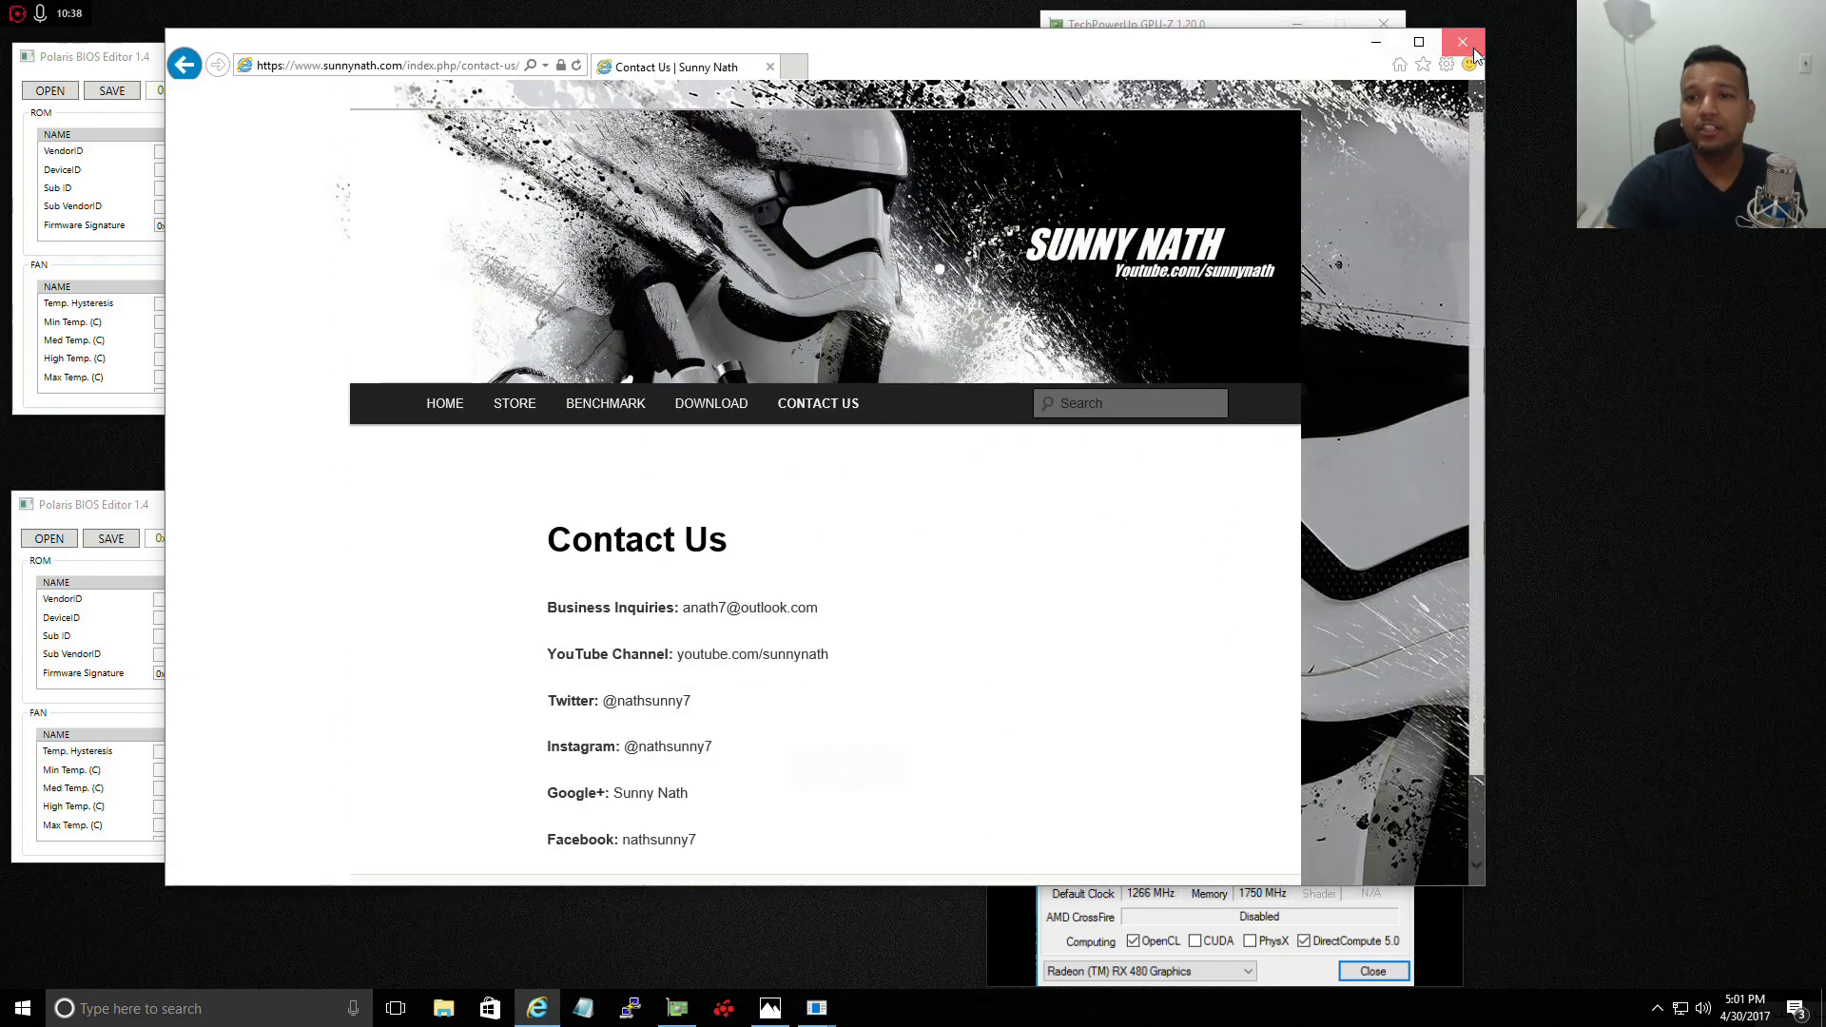
left_click(1463, 44)
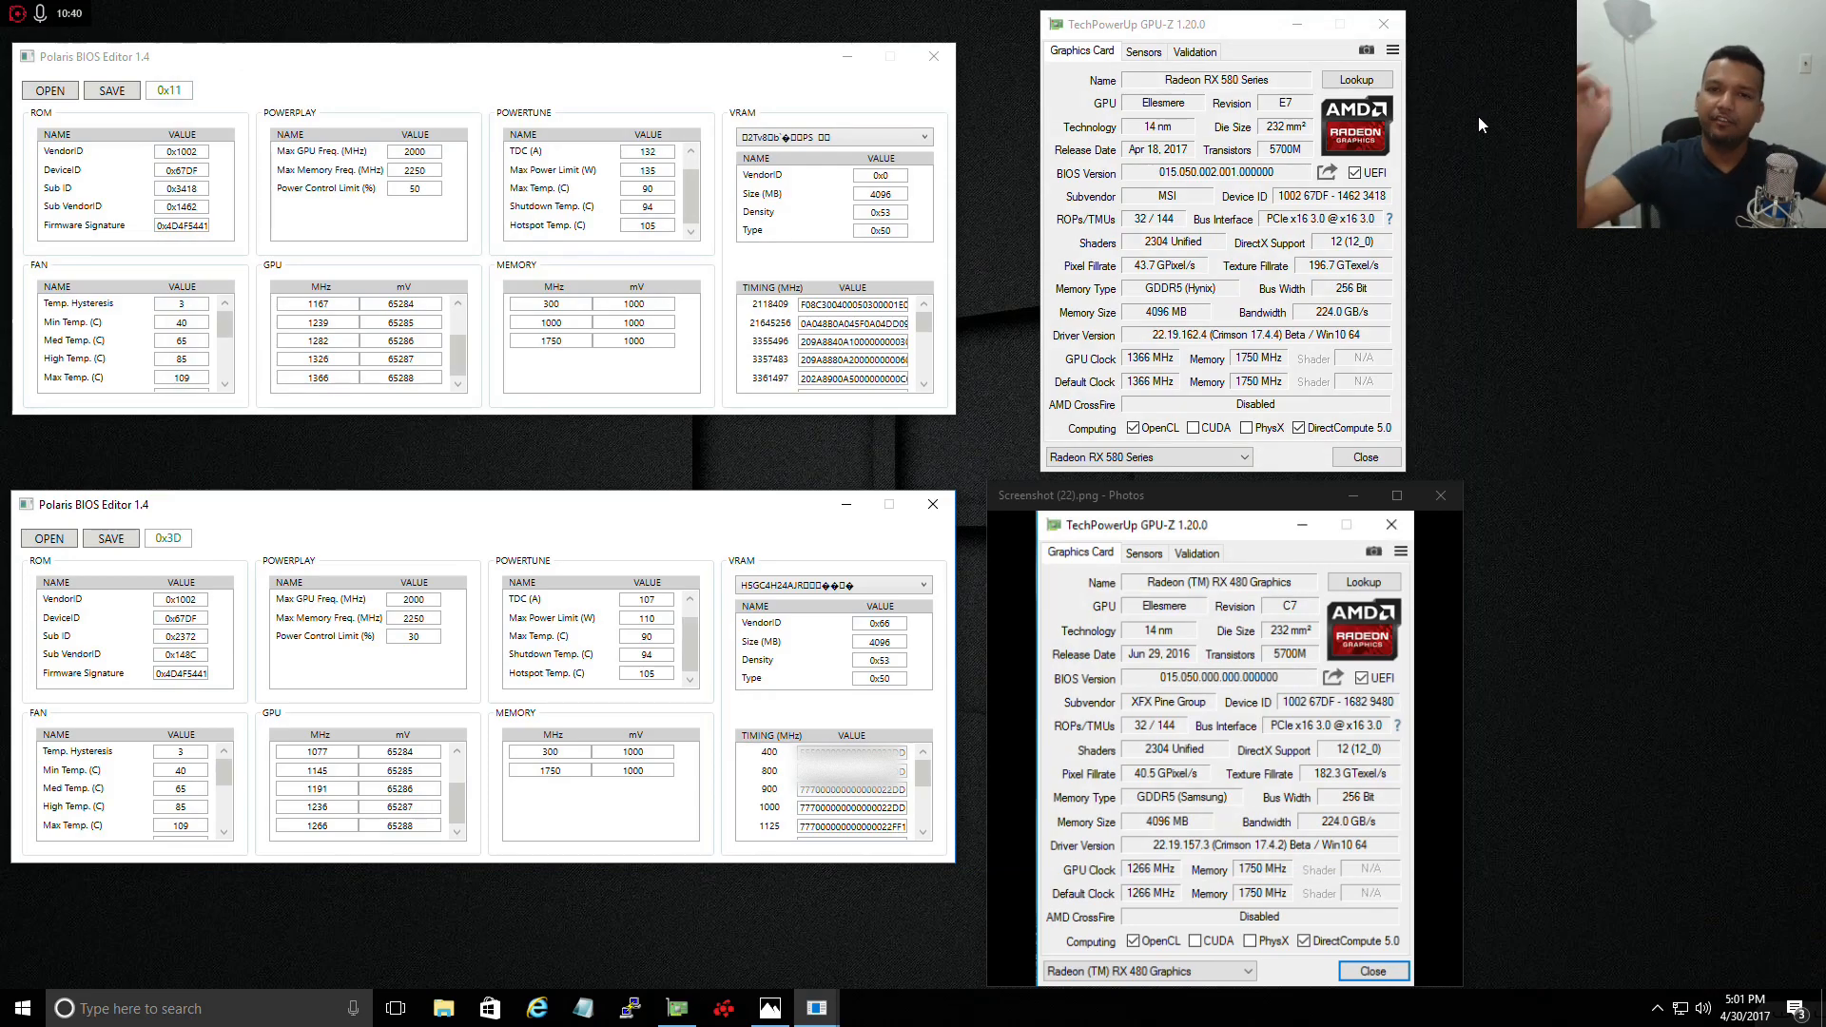